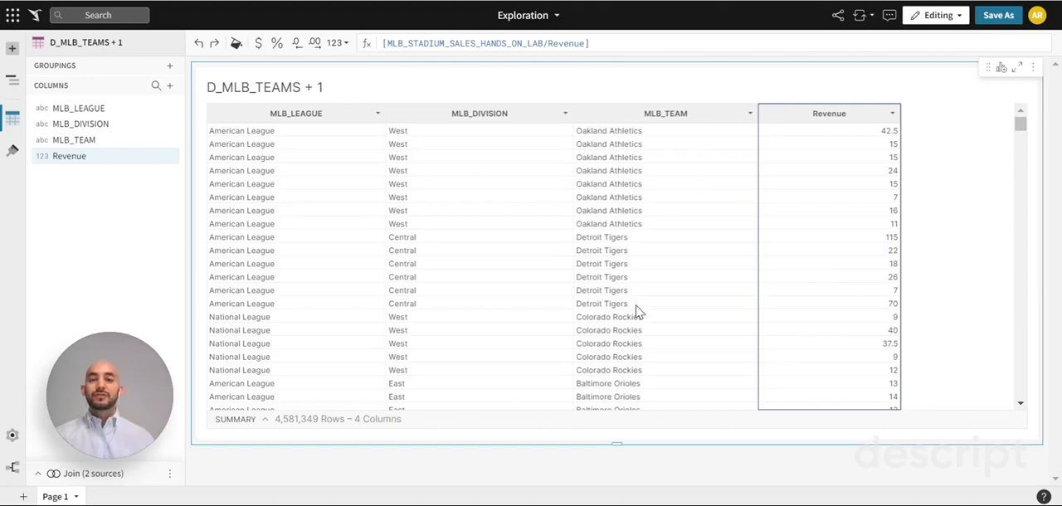
{"action": "mouse_move", "coordinate": [576, 286]}
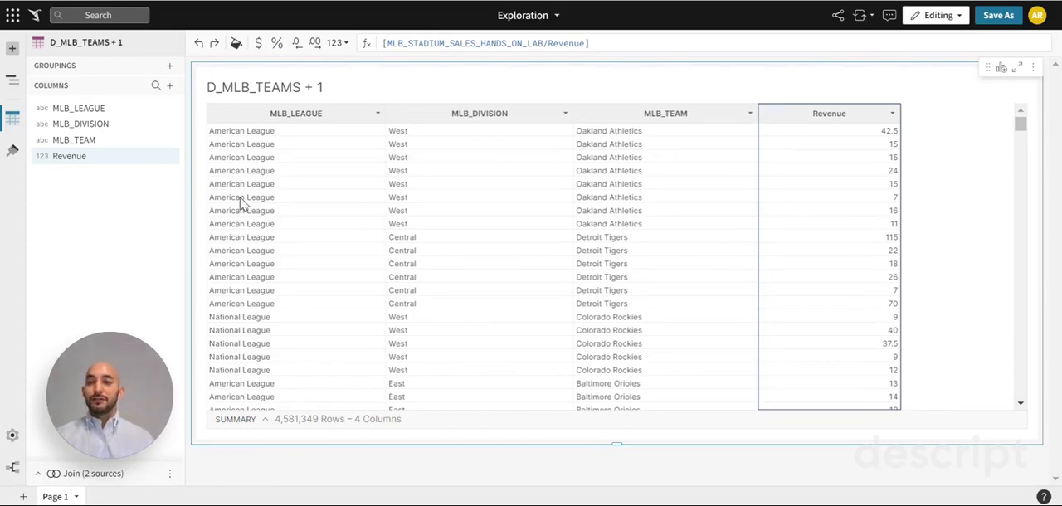
{"action": "mouse_move", "coordinate": [442, 223]}
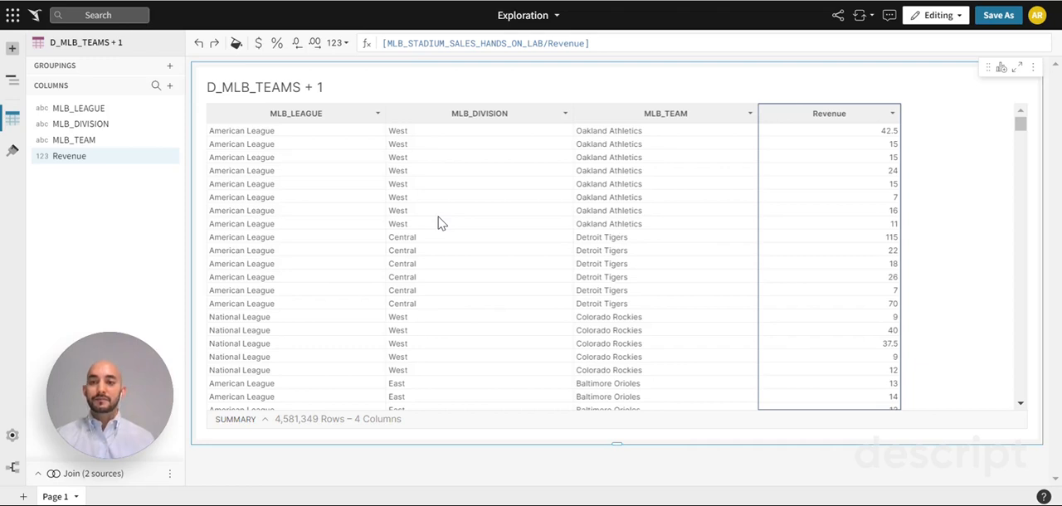
Browse the add-table source picker for the MLB data and close it without choosing a source
{"action": "left_click_drag", "start_coordinate": [108, 397], "coordinate": [832, 398]}
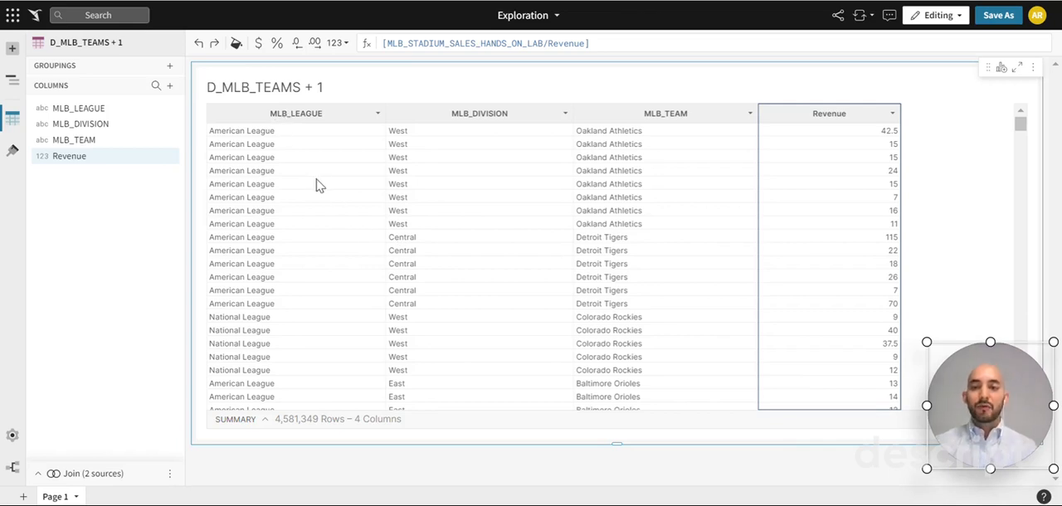
{"action": "mouse_move", "coordinate": [290, 121]}
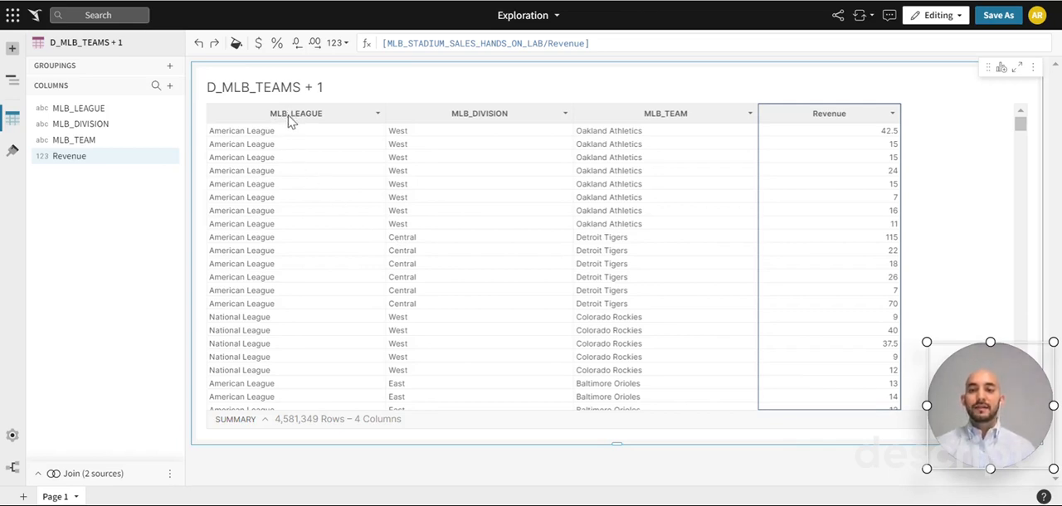
{"action": "mouse_move", "coordinate": [383, 123]}
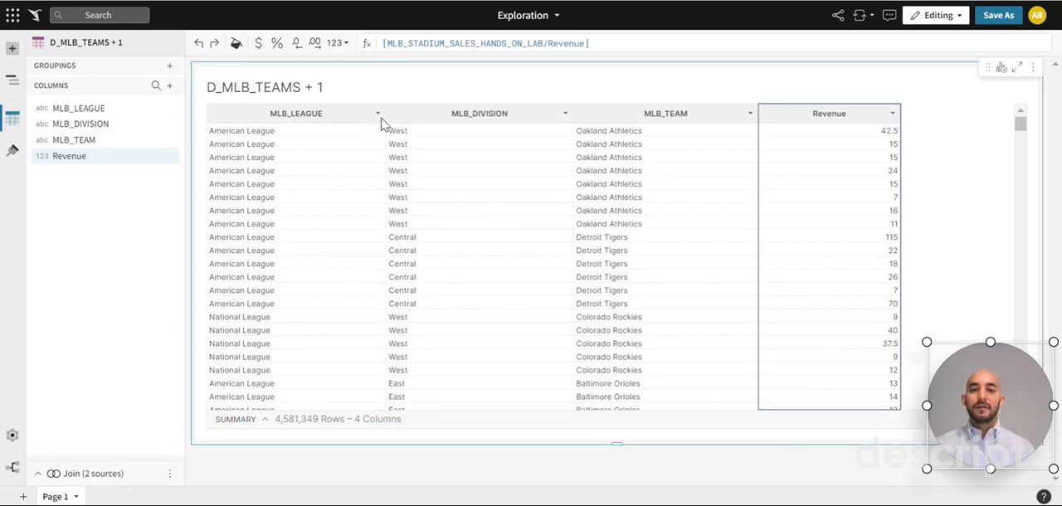
{"action": "mouse_move", "coordinate": [467, 122]}
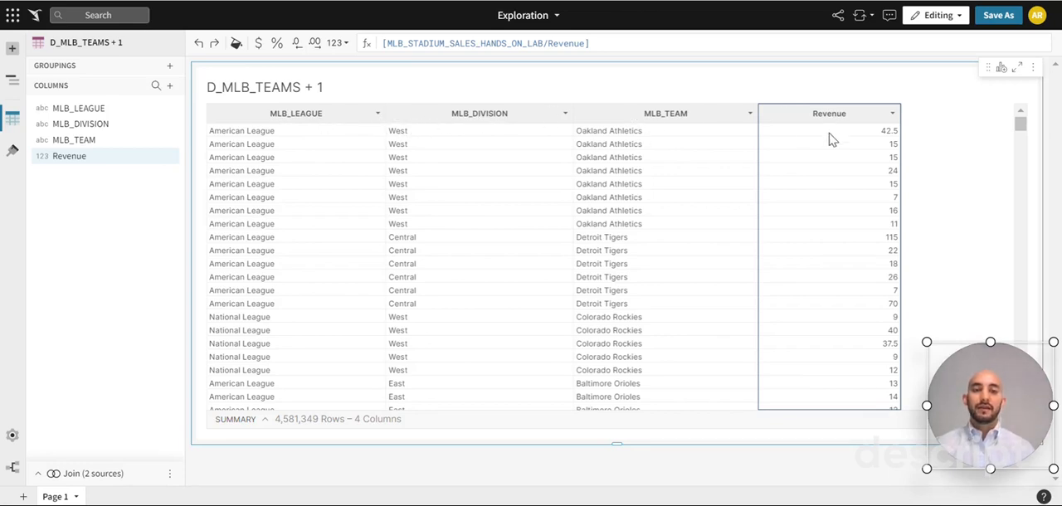
{"action": "mouse_move", "coordinate": [286, 186]}
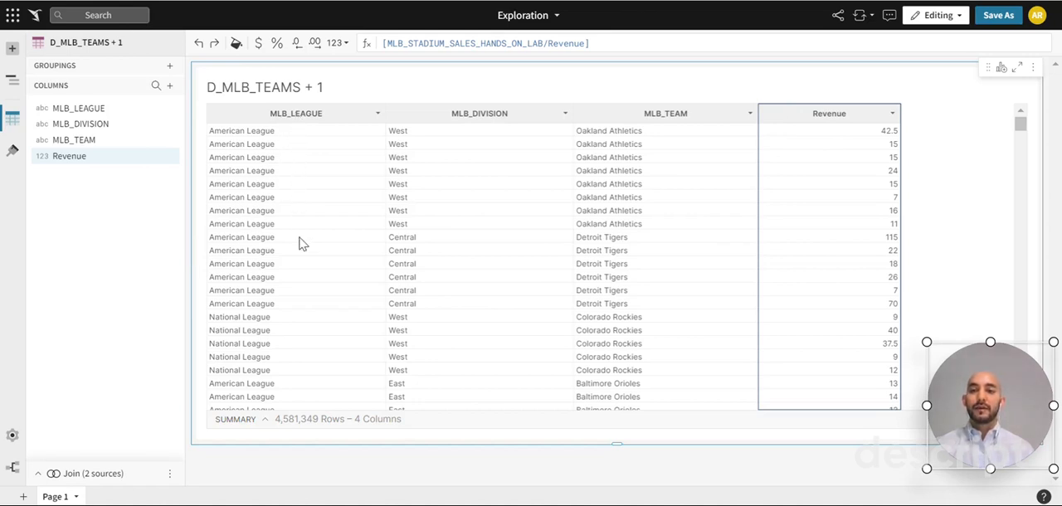
{"action": "mouse_move", "coordinate": [264, 322]}
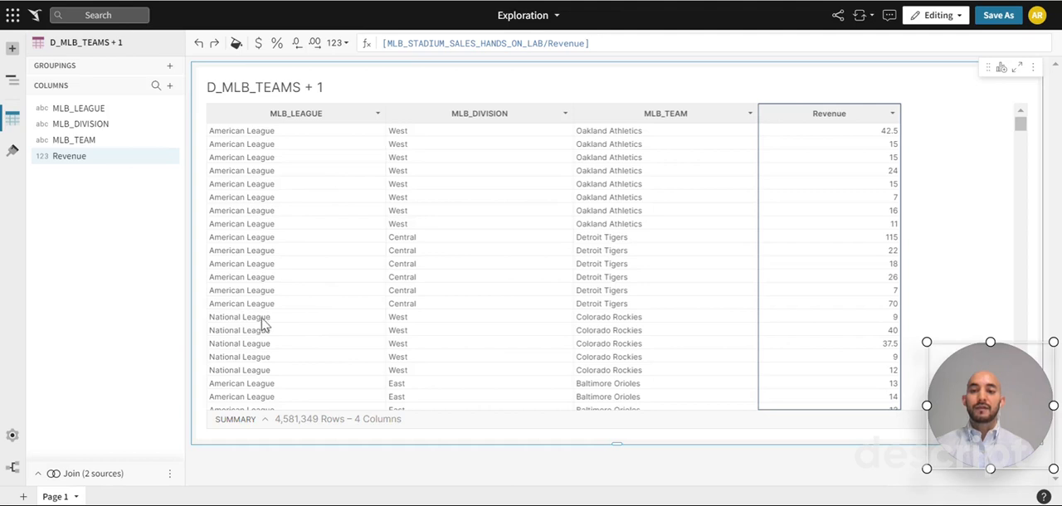
{"action": "mouse_move", "coordinate": [484, 166]}
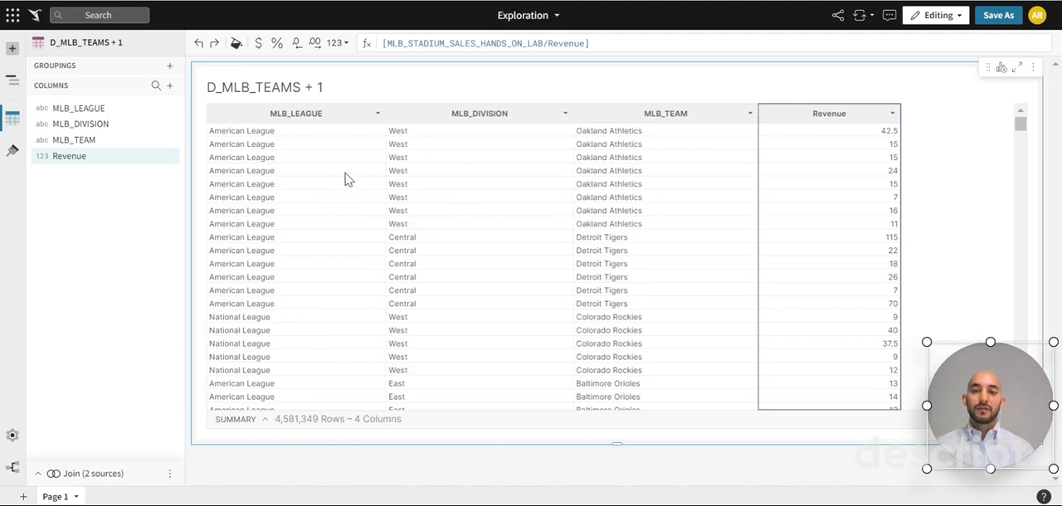
{"action": "mouse_move", "coordinate": [498, 213]}
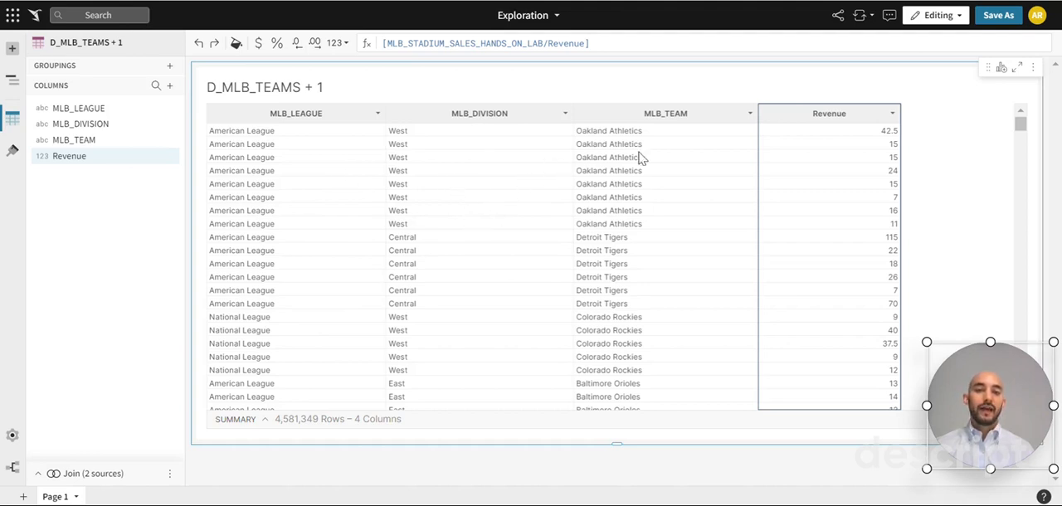
{"action": "mouse_move", "coordinate": [555, 158]}
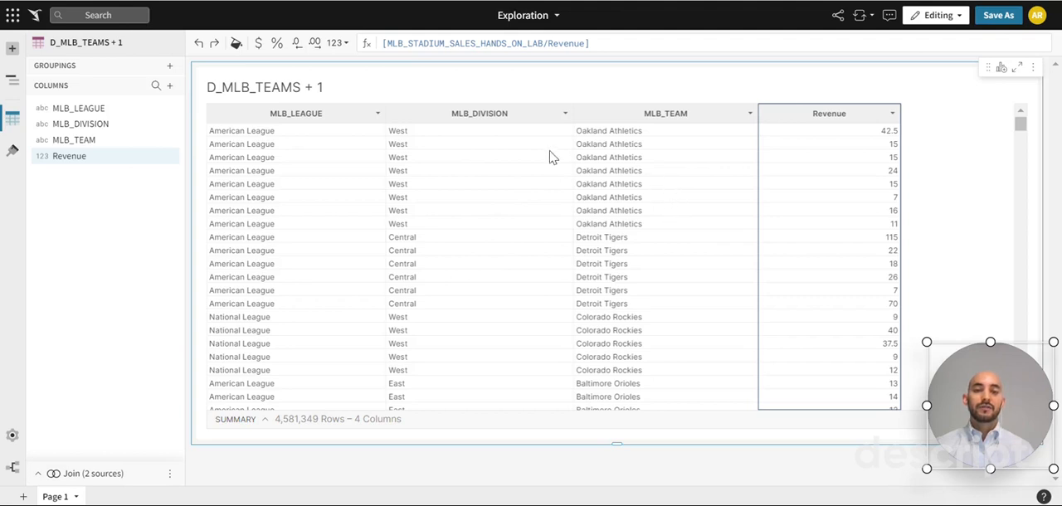
{"action": "mouse_move", "coordinate": [292, 147]}
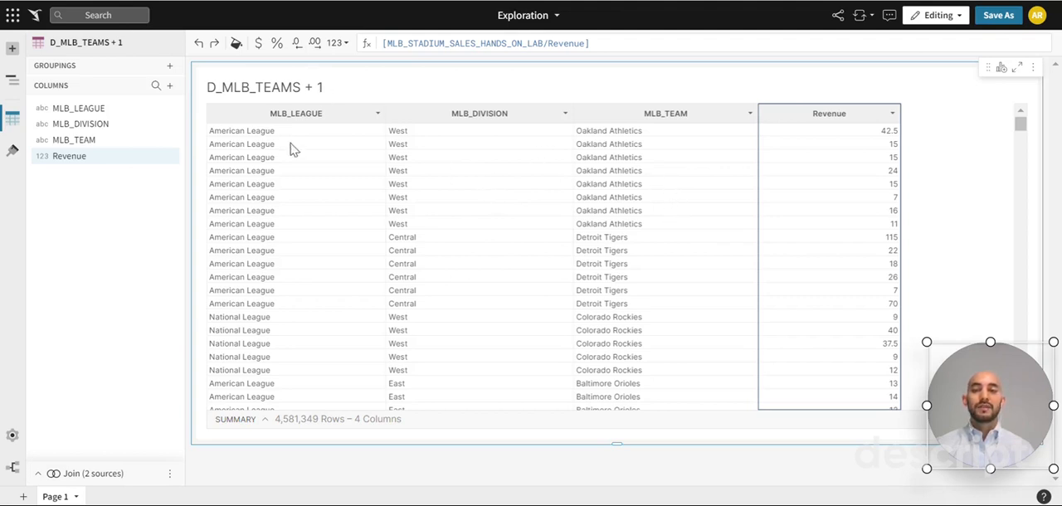
{"action": "mouse_move", "coordinate": [654, 126]}
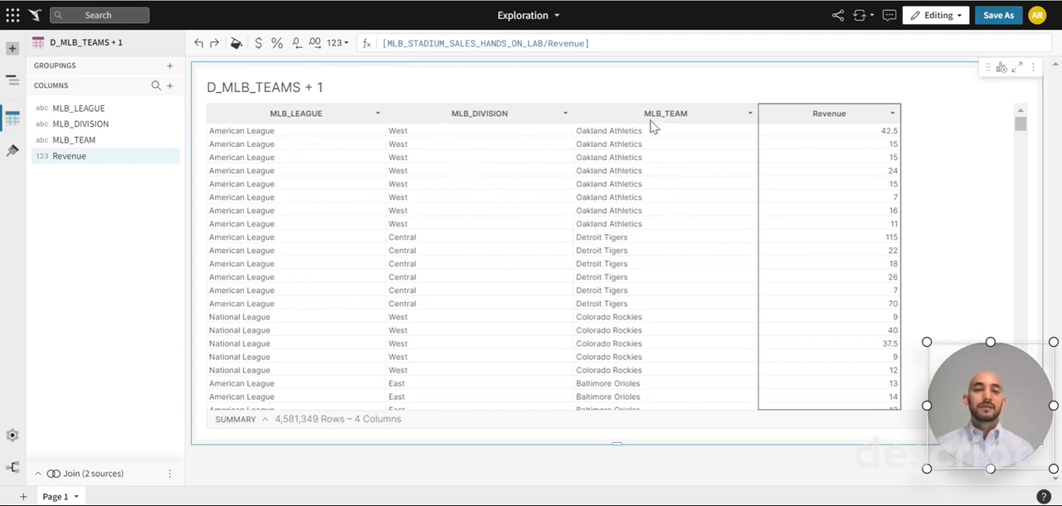
{"action": "mouse_move", "coordinate": [273, 219]}
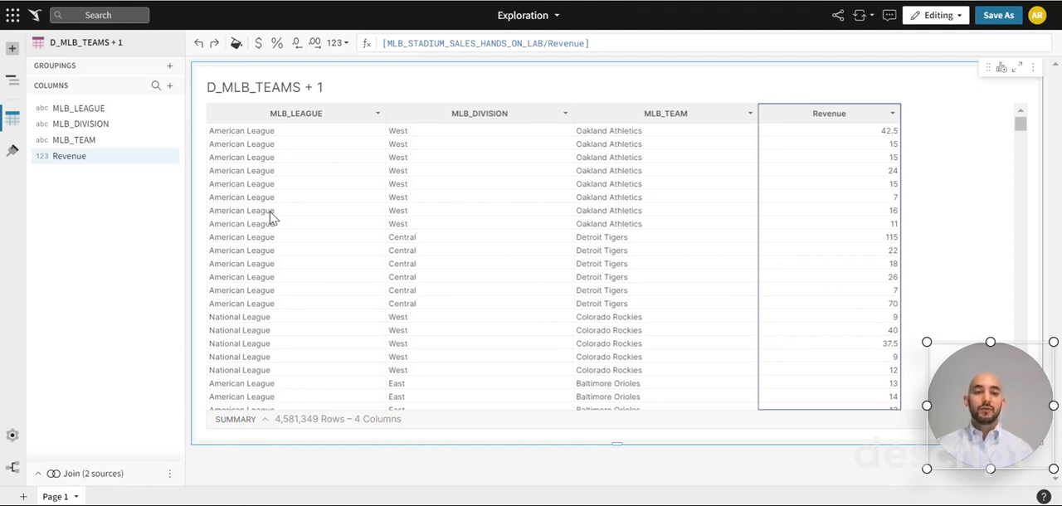
{"action": "mouse_move", "coordinate": [491, 92]}
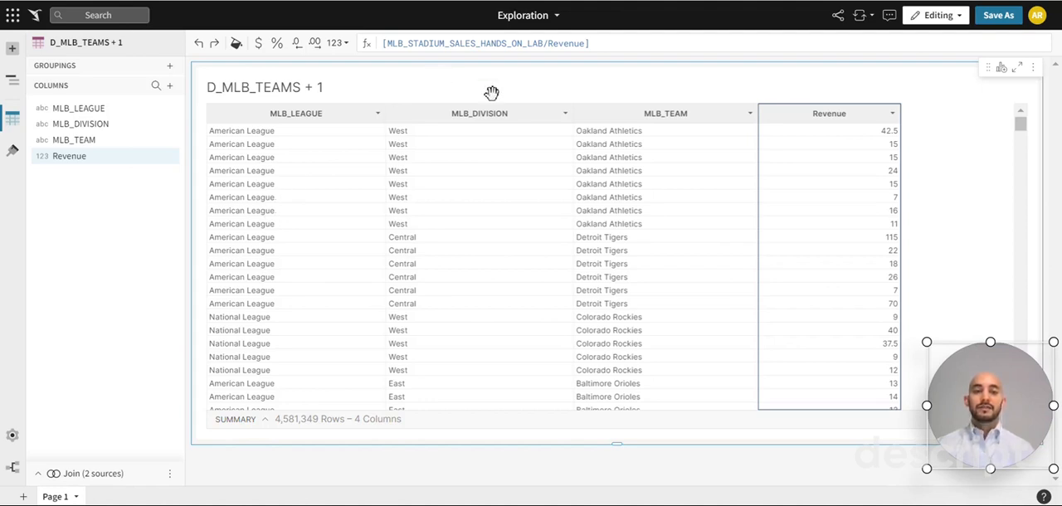
{"action": "mouse_move", "coordinate": [717, 136]}
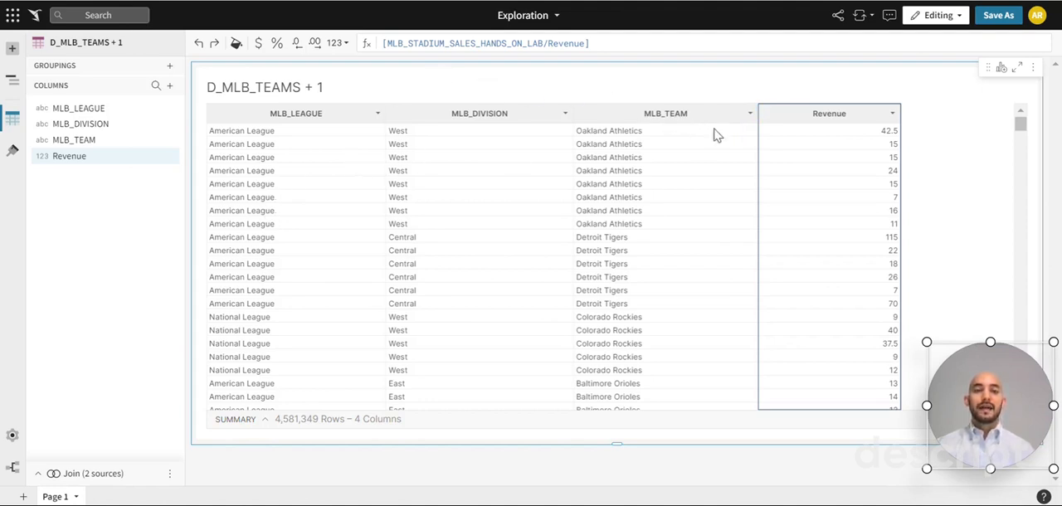
{"action": "mouse_move", "coordinate": [322, 181]}
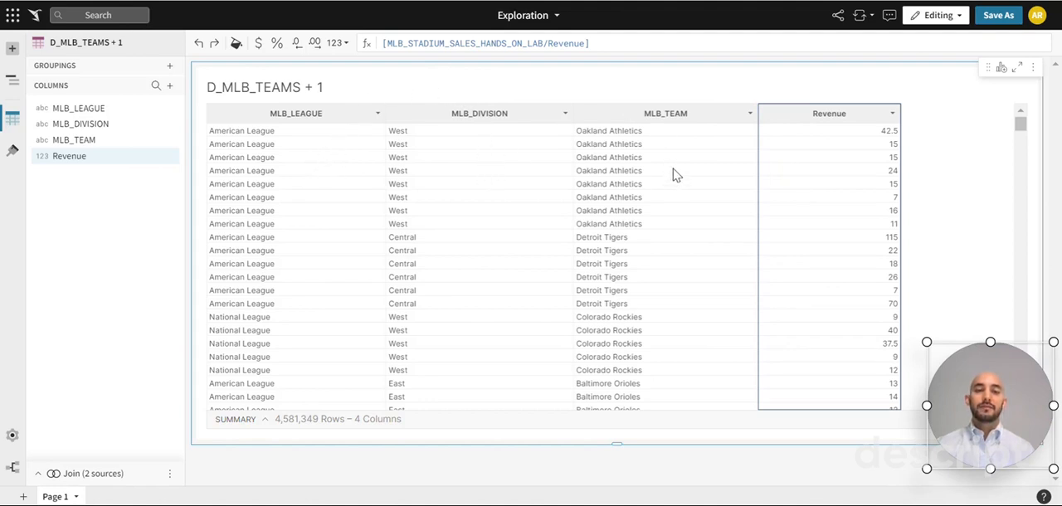
{"action": "mouse_move", "coordinate": [14, 54]}
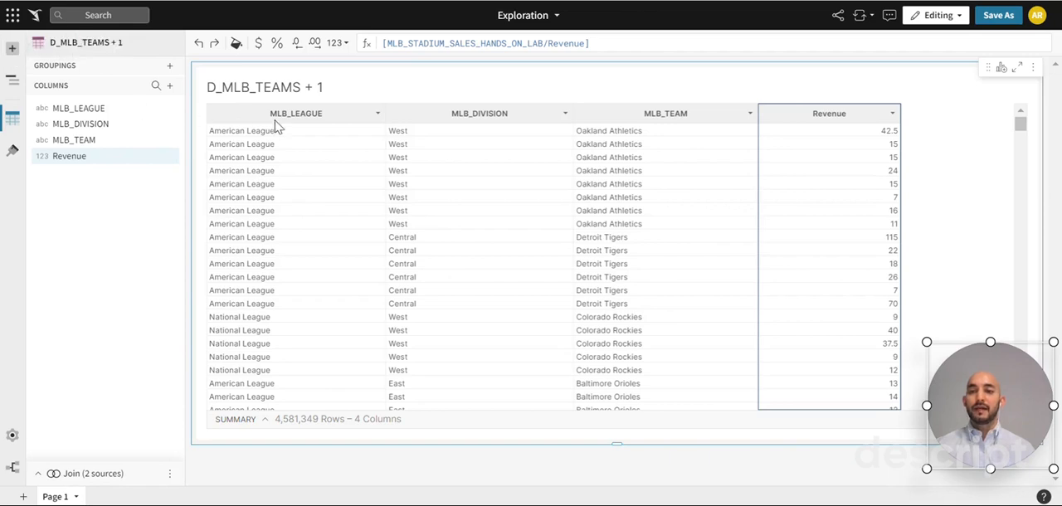
{"action": "mouse_move", "coordinate": [13, 48]}
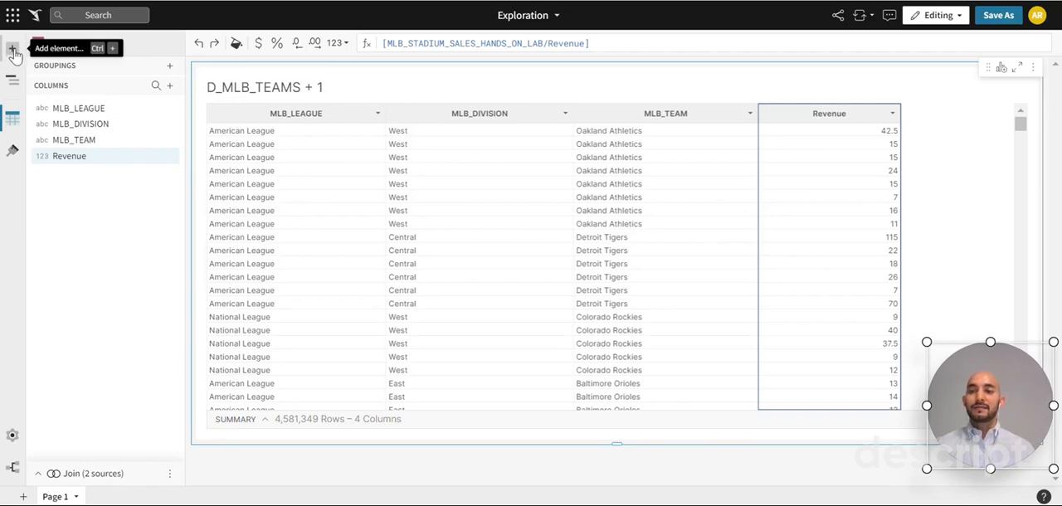
{"action": "left_click", "coordinate": [13, 54]}
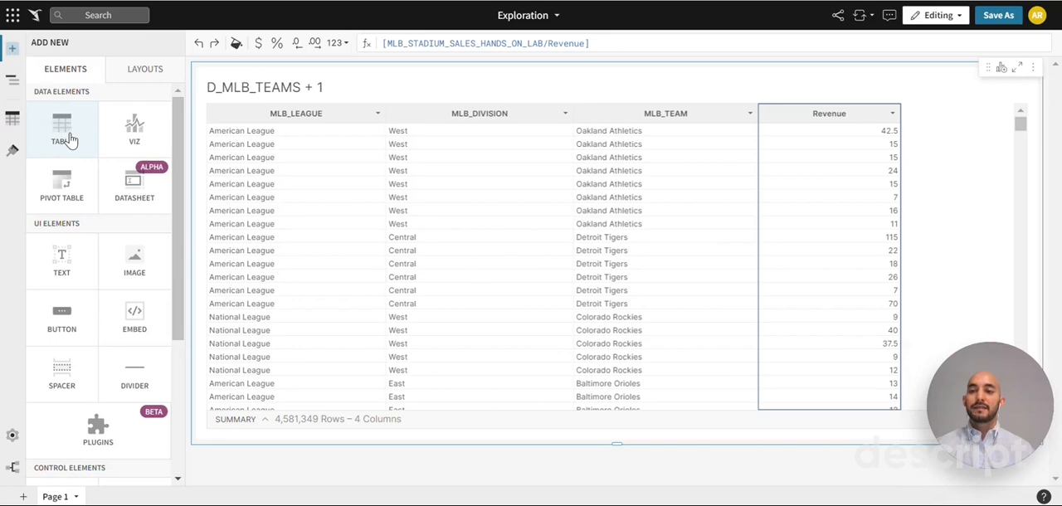
{"action": "left_click", "coordinate": [61, 130]}
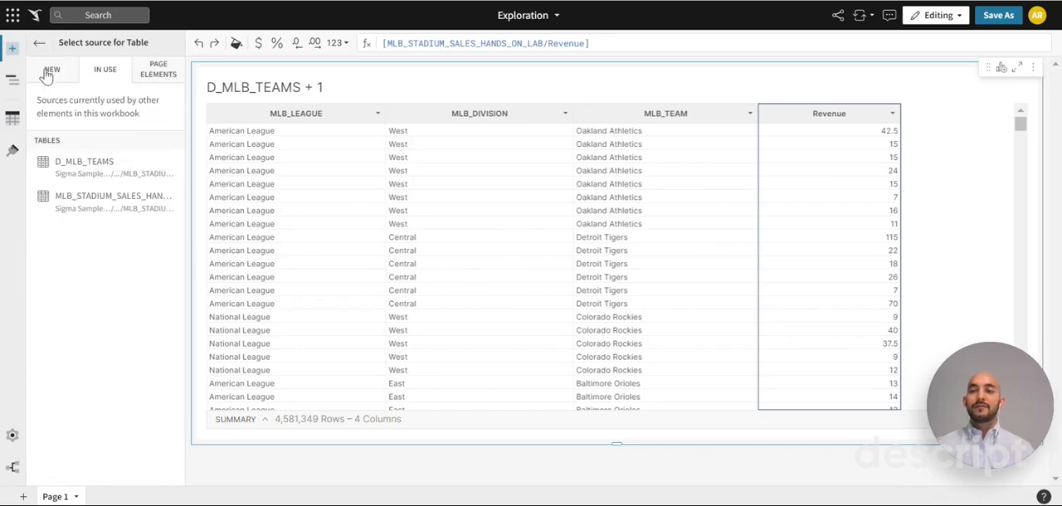
{"action": "left_click", "coordinate": [52, 69]}
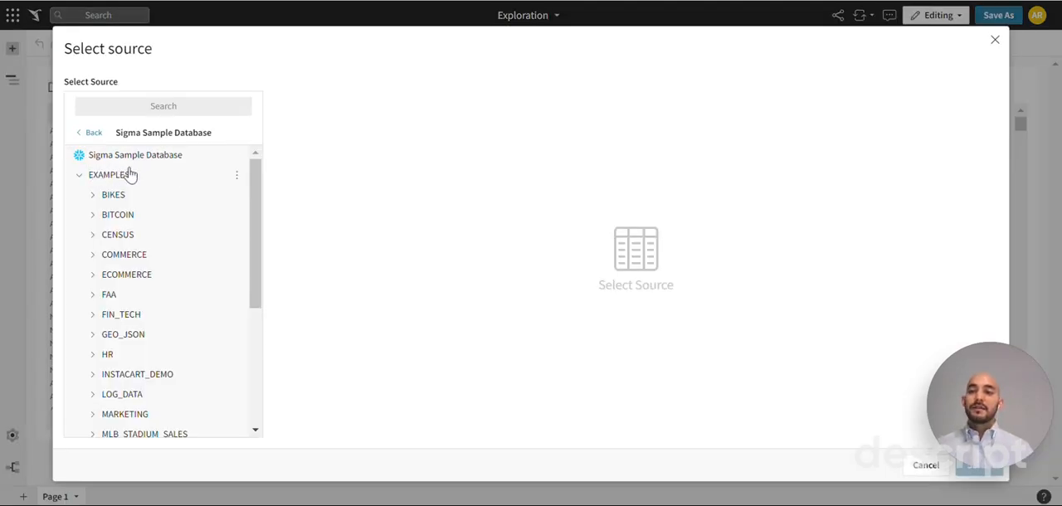
{"action": "mouse_move", "coordinate": [113, 194]}
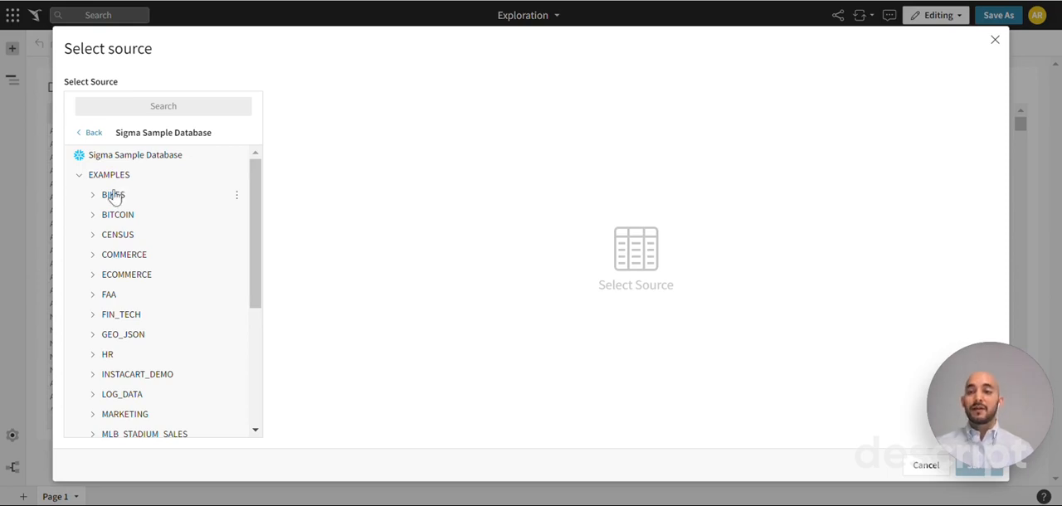
{"action": "scroll", "scroll_direction": "down", "scroll_amount": 3}
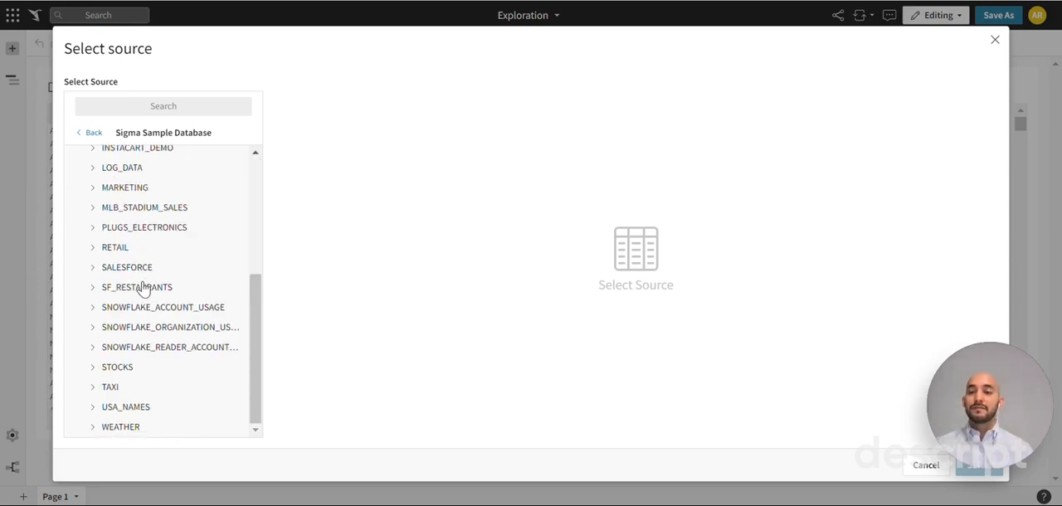
{"action": "mouse_move", "coordinate": [141, 212]}
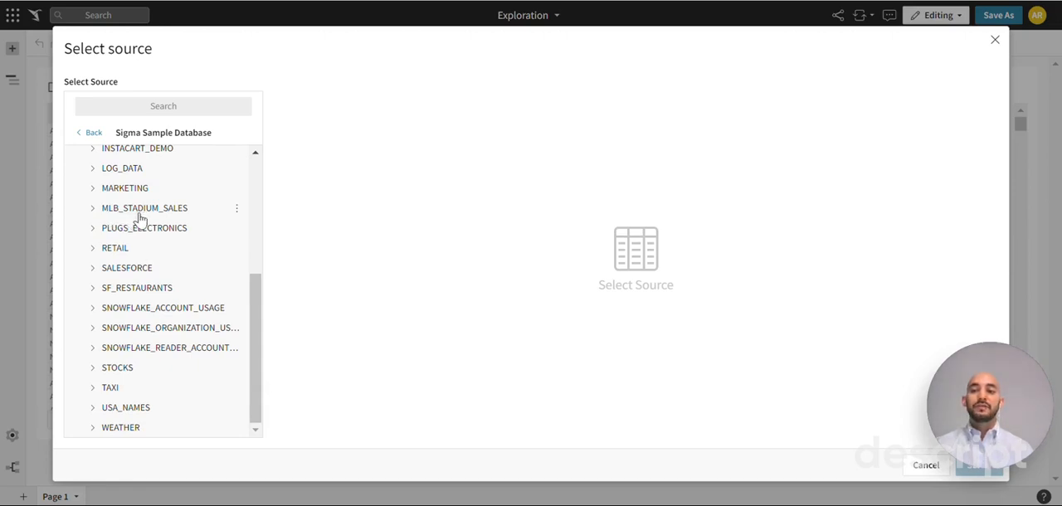
{"action": "mouse_move", "coordinate": [959, 51]}
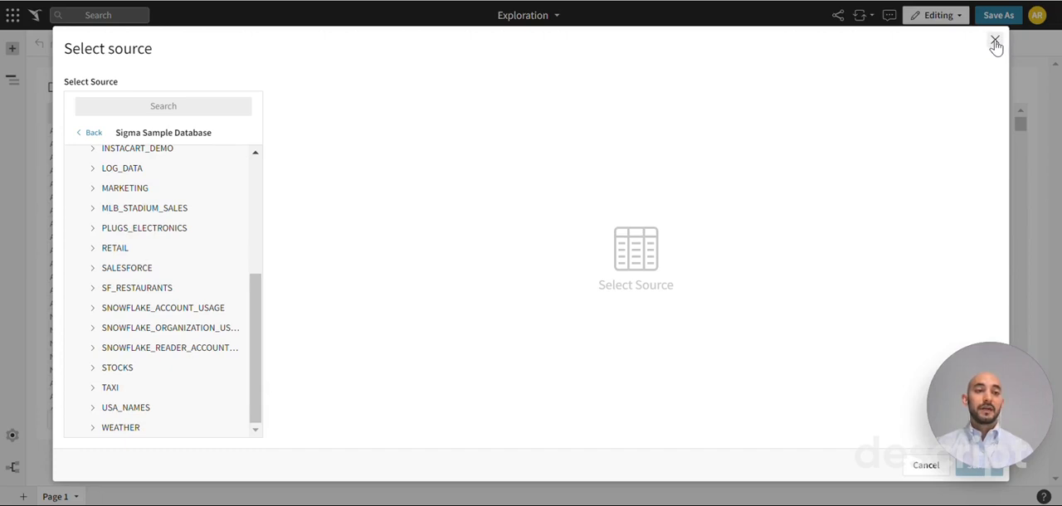
{"action": "left_click", "coordinate": [996, 43]}
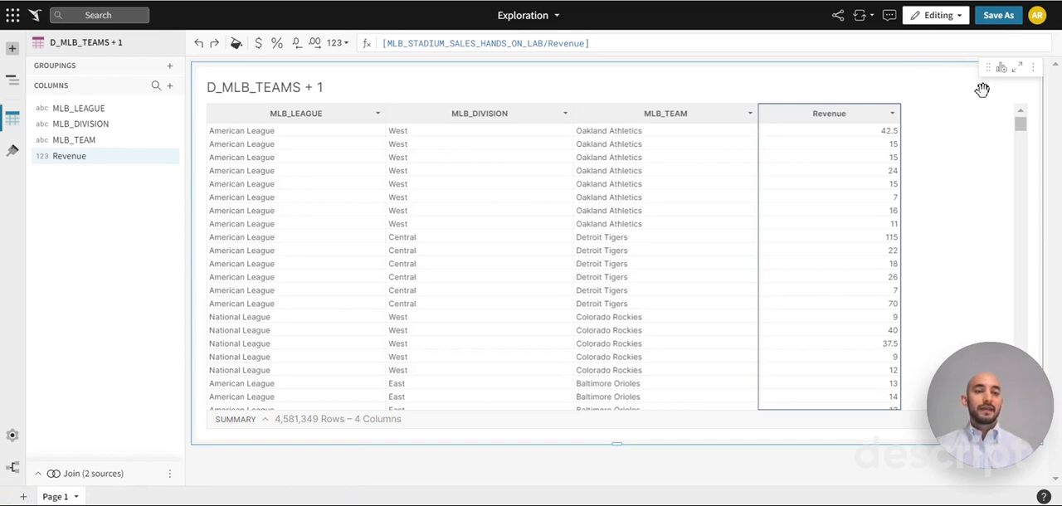
{"action": "mouse_move", "coordinate": [1003, 68]}
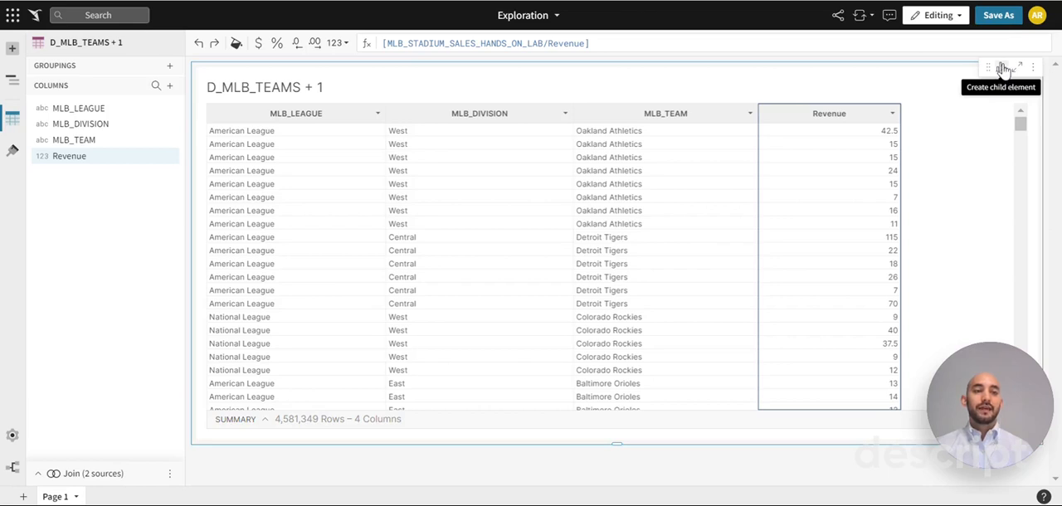
Create a child bar chart on the joined table with MLB_LEAGUE on the X-axis, plotting Sum of Revenue per league
{"action": "left_click", "coordinate": [1002, 68]}
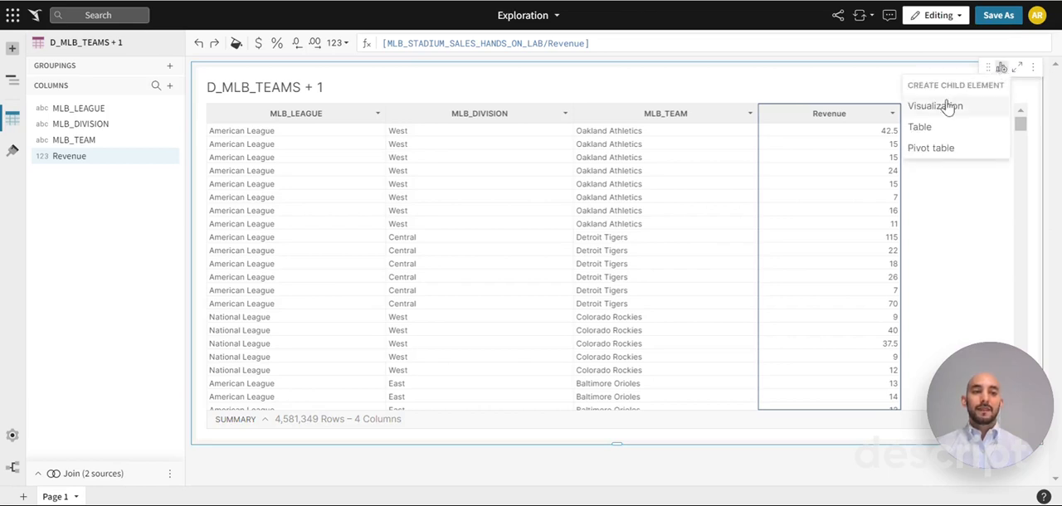
{"action": "left_click", "coordinate": [936, 107]}
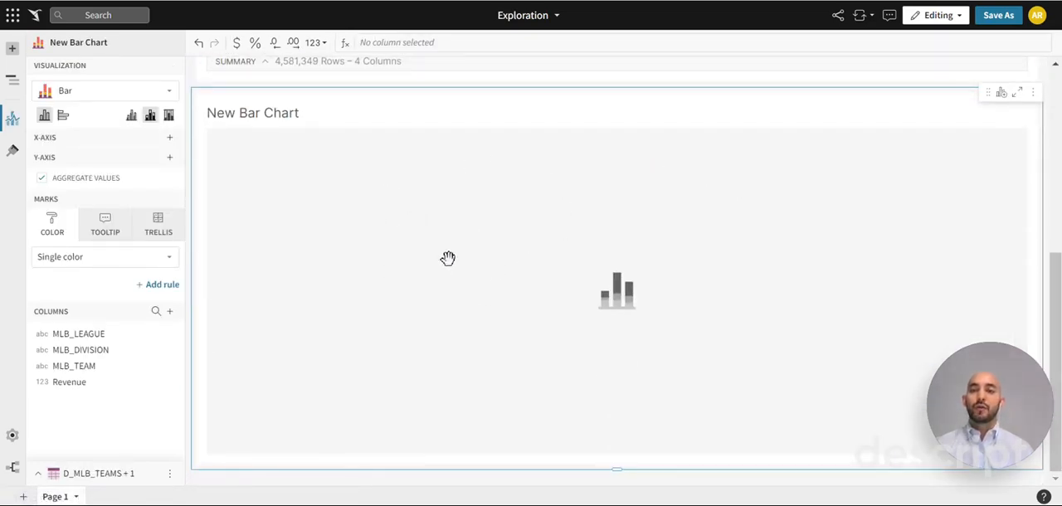
{"action": "mouse_move", "coordinate": [390, 225]}
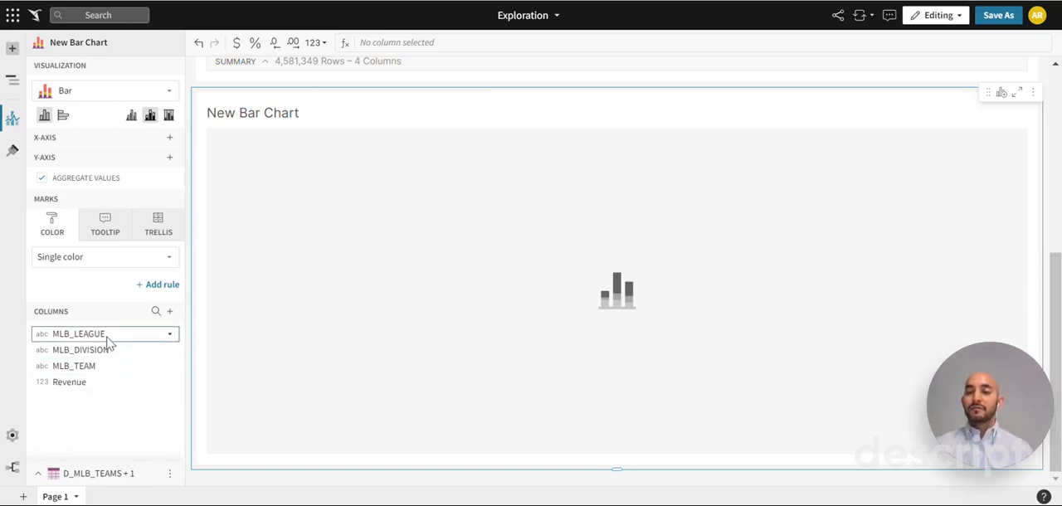
{"action": "left_click_drag", "start_coordinate": [80, 334], "coordinate": [108, 158]}
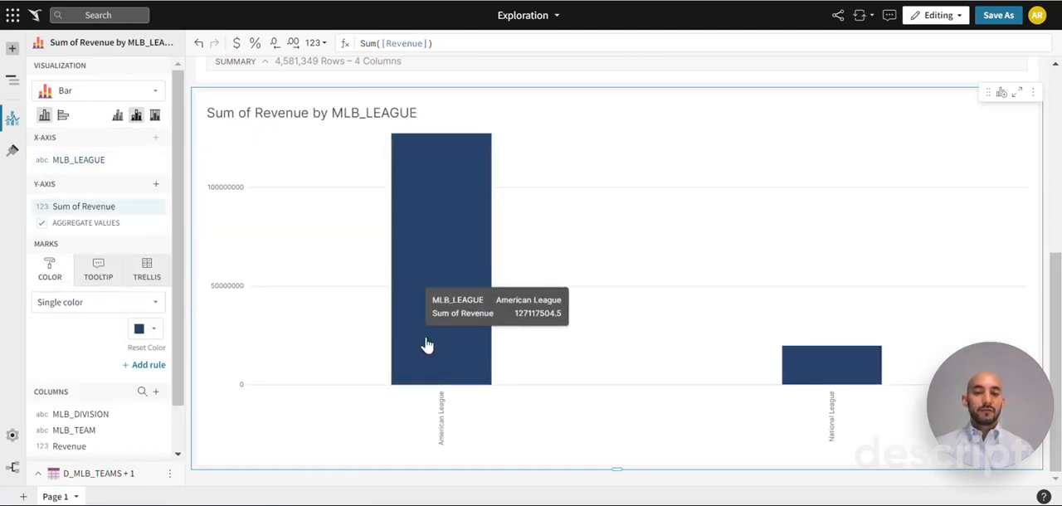
{"action": "mouse_move", "coordinate": [302, 405]}
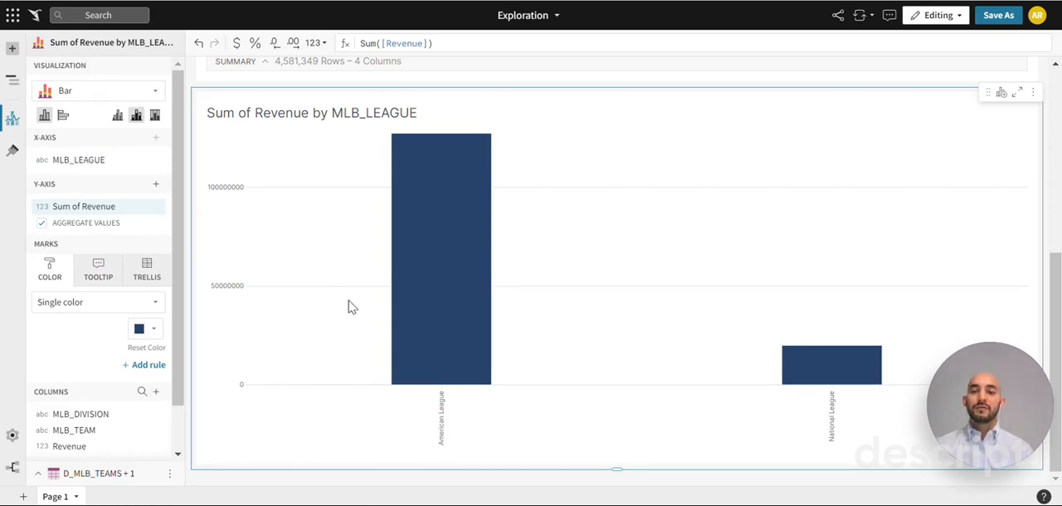
{"action": "mouse_move", "coordinate": [442, 326]}
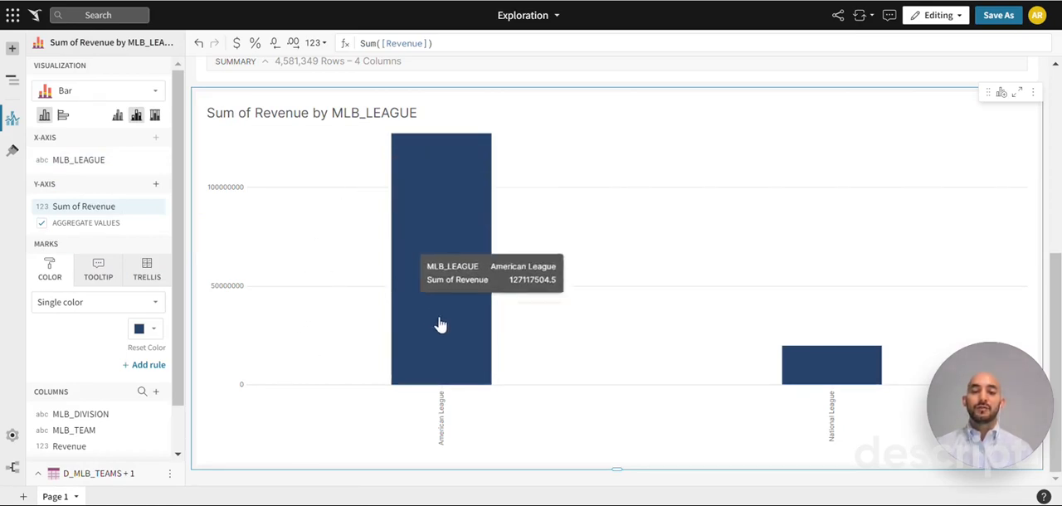
{"action": "mouse_move", "coordinate": [224, 405]}
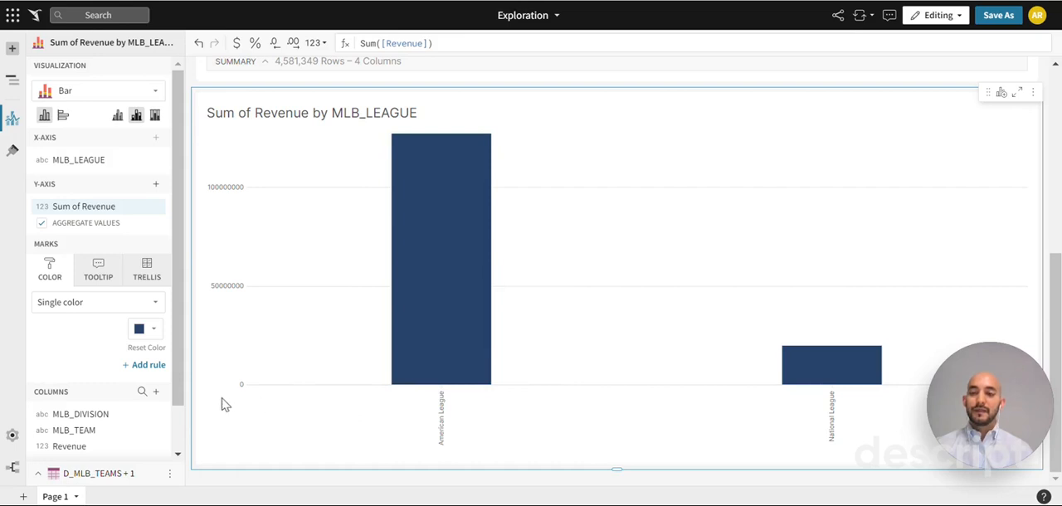
{"action": "mouse_move", "coordinate": [255, 322]}
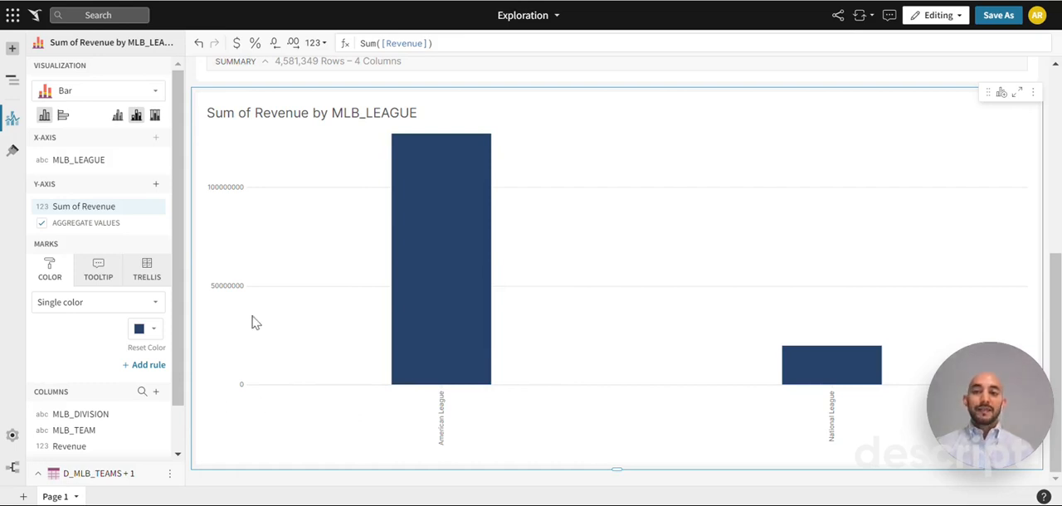
{"action": "mouse_move", "coordinate": [282, 166]}
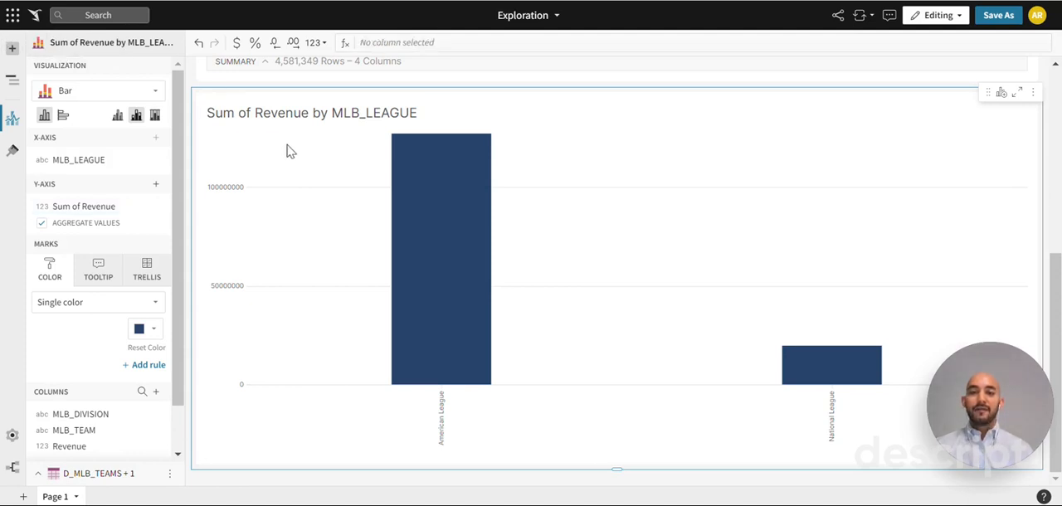
{"action": "mouse_move", "coordinate": [13, 49]}
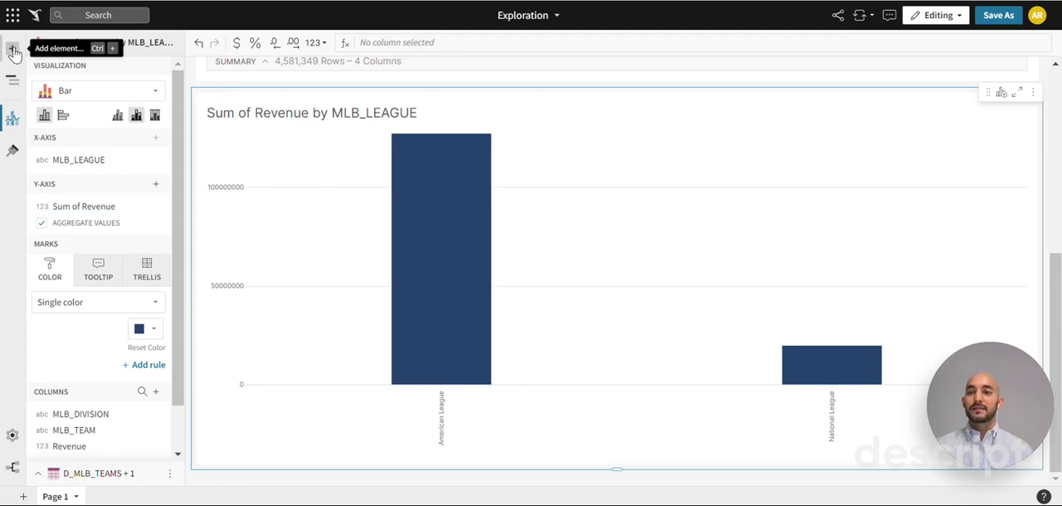
Add a Drill Down control to the page sourced from the D_MLB_TEAMS data element
{"action": "left_click", "coordinate": [13, 49]}
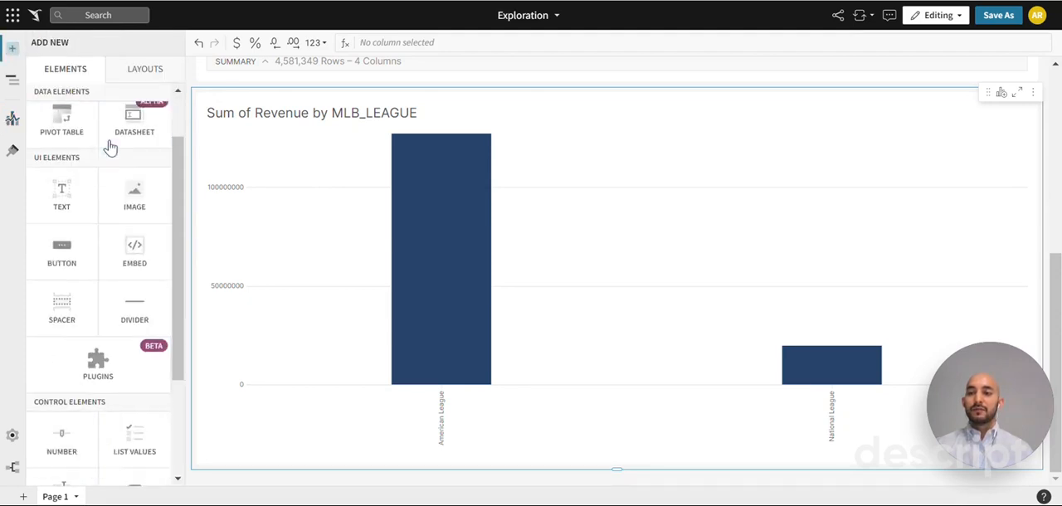
{"action": "scroll", "scroll_direction": "down", "scroll_amount": 3}
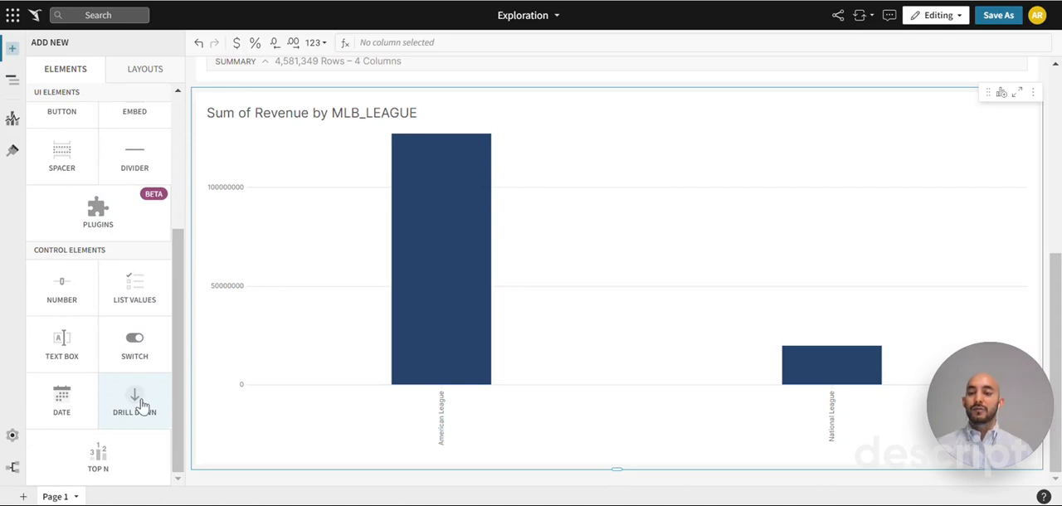
{"action": "left_click", "coordinate": [135, 402]}
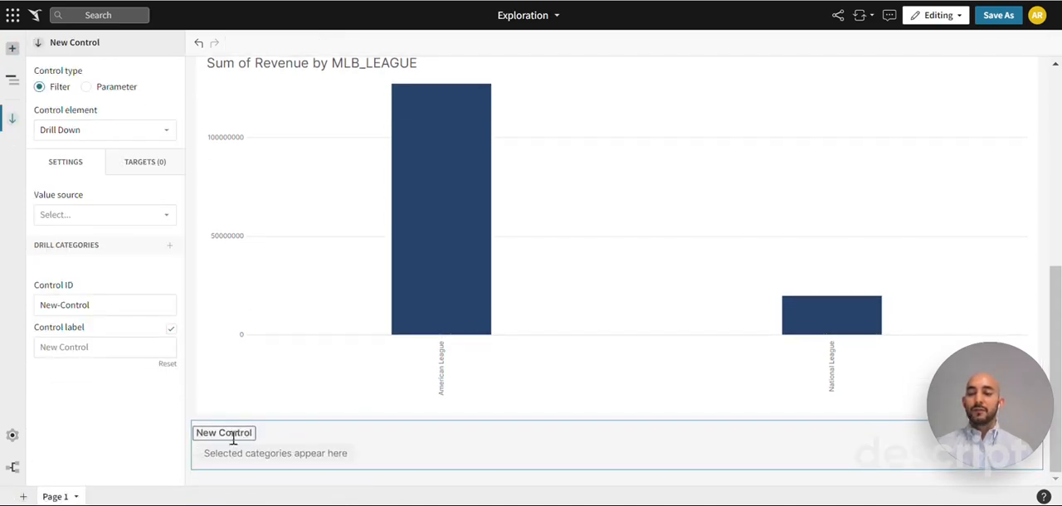
{"action": "mouse_move", "coordinate": [312, 435]}
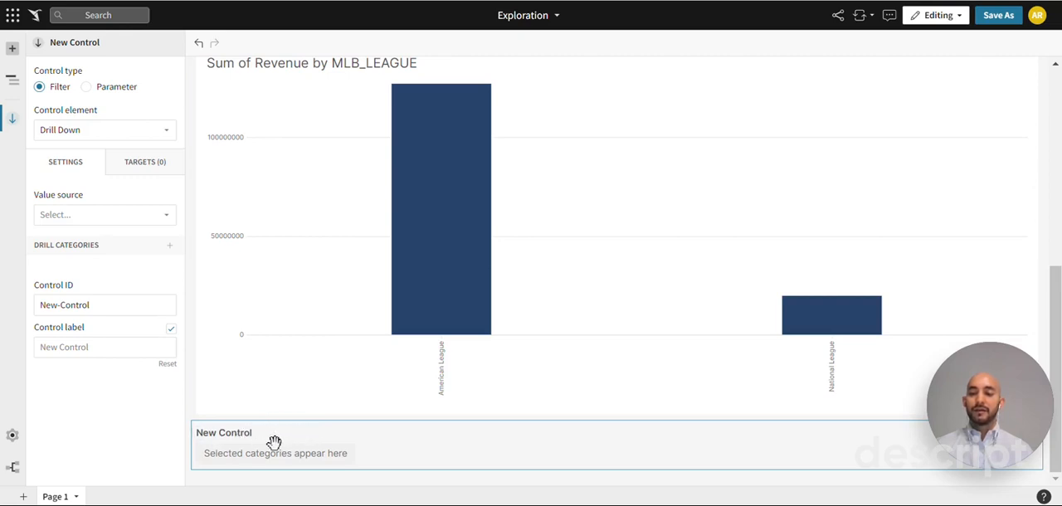
{"action": "mouse_move", "coordinate": [257, 438]}
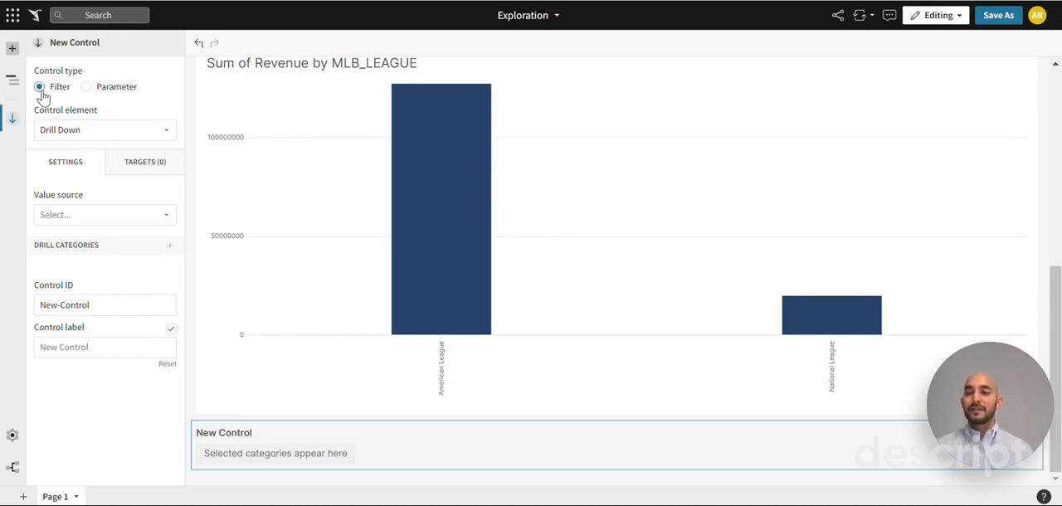
{"action": "mouse_move", "coordinate": [73, 174]}
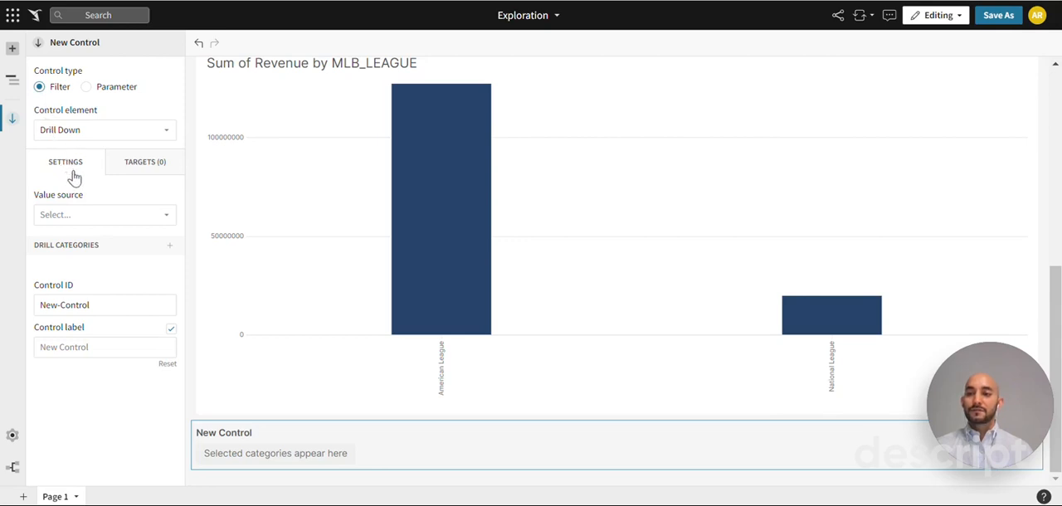
{"action": "mouse_move", "coordinate": [75, 222]}
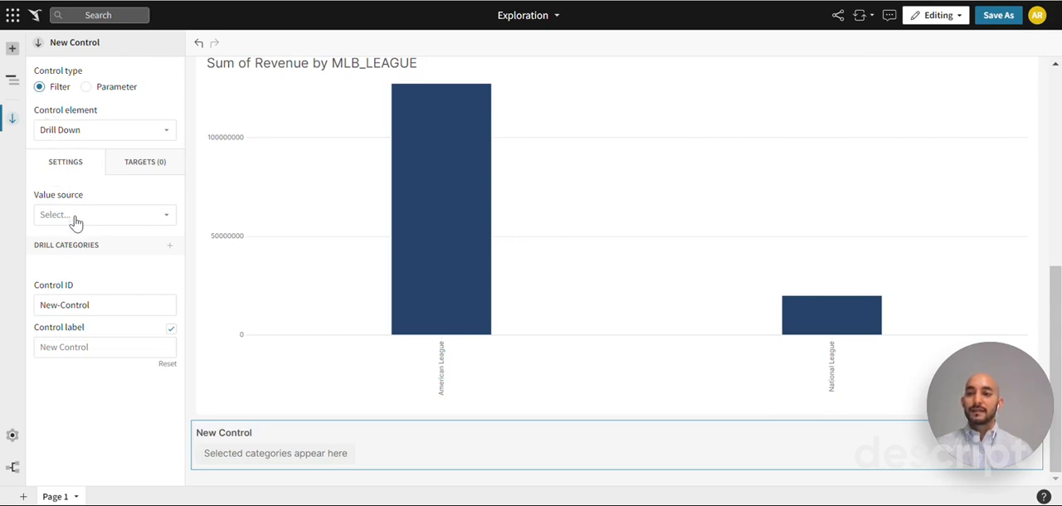
{"action": "left_click", "coordinate": [103, 214]}
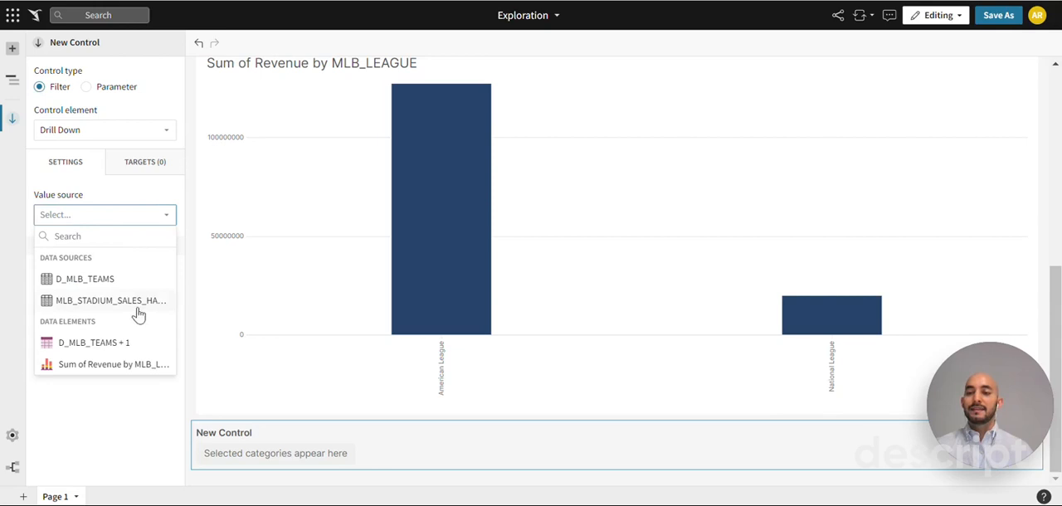
{"action": "mouse_move", "coordinate": [115, 347]}
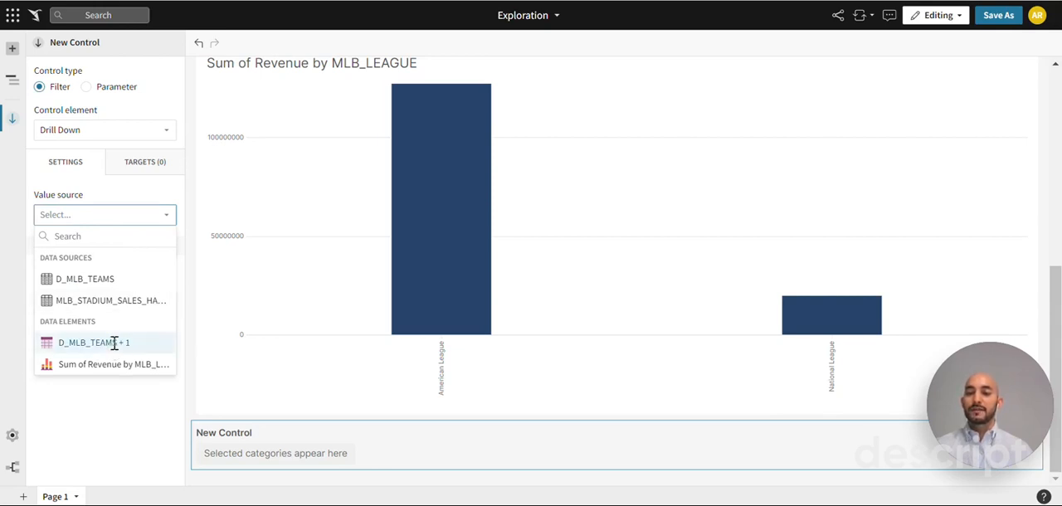
{"action": "left_click", "coordinate": [92, 342]}
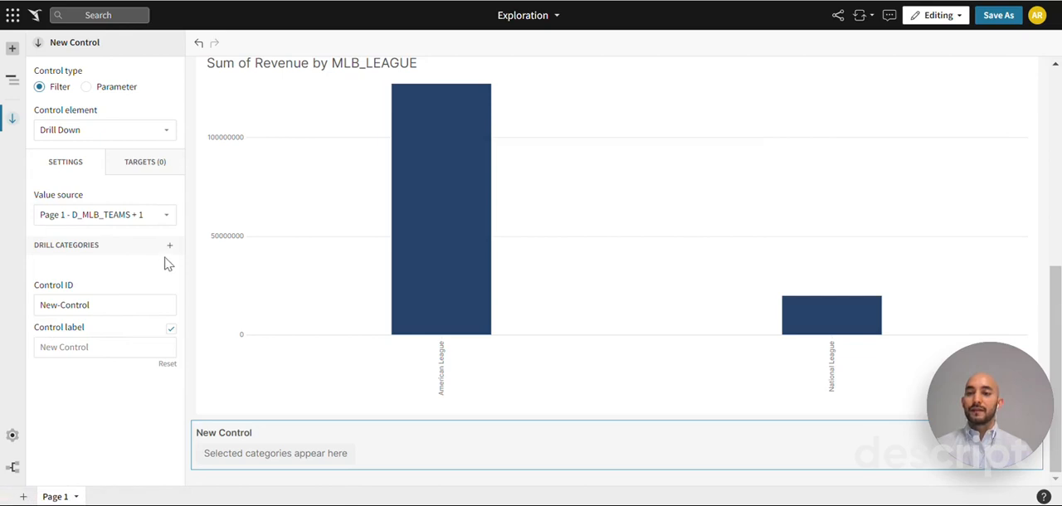
{"action": "mouse_move", "coordinate": [207, 452]}
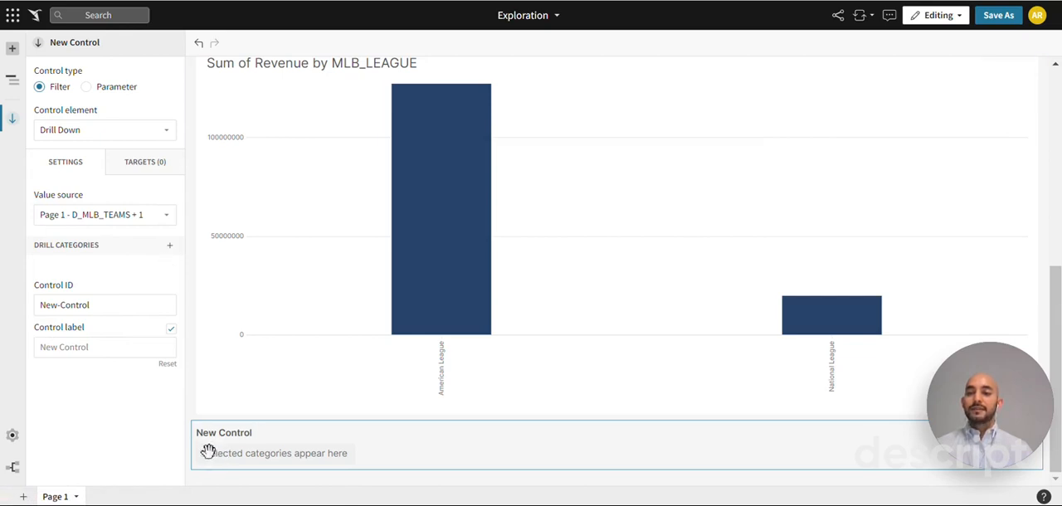
{"action": "mouse_move", "coordinate": [305, 446]}
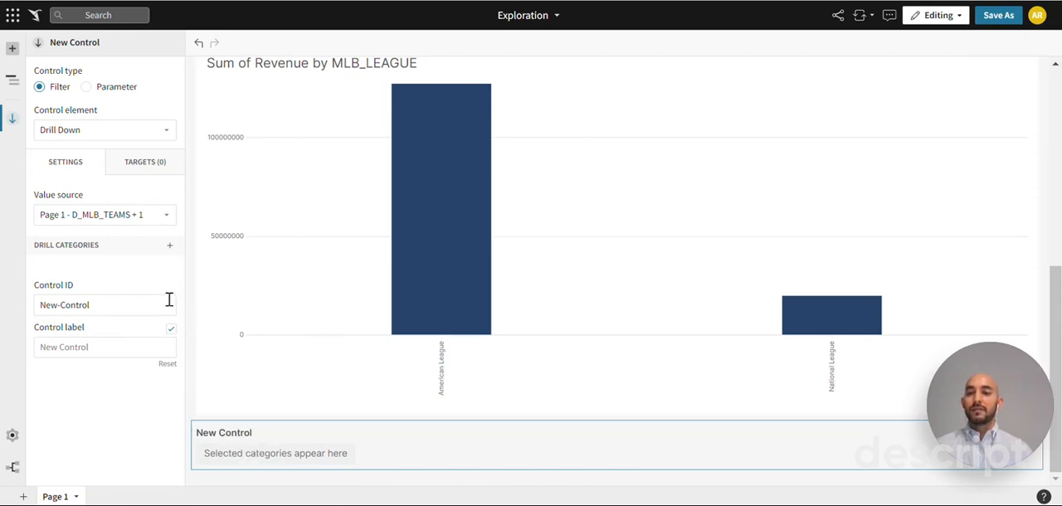
{"action": "mouse_move", "coordinate": [169, 246]}
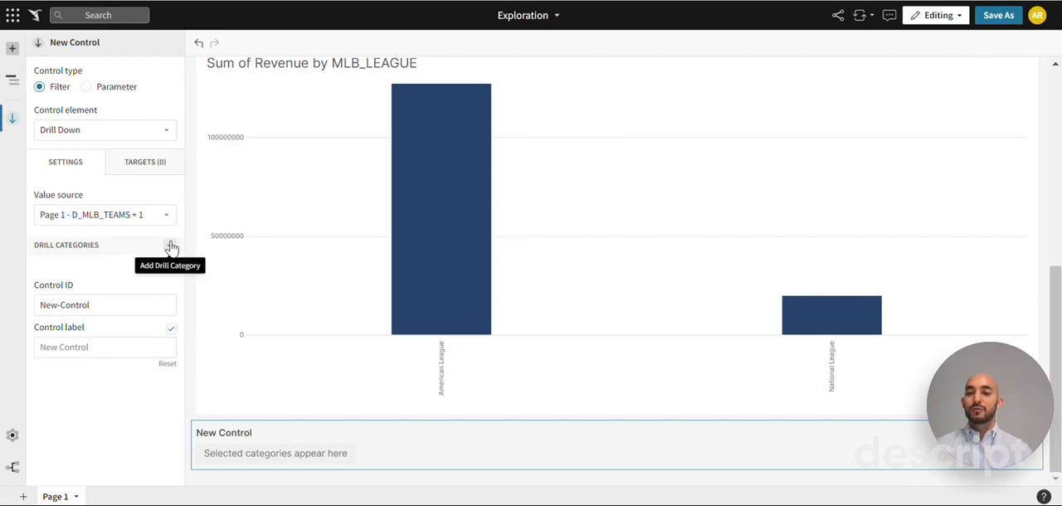
{"action": "mouse_move", "coordinate": [171, 252]}
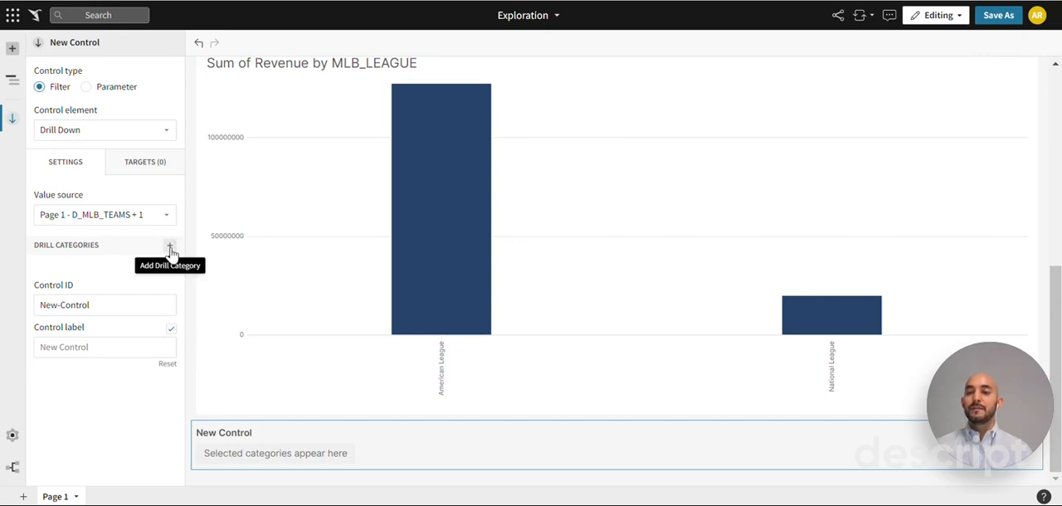
Set the drill categories to MLB_LEAGUE, MLB_DIVISION, then MLB_TEAM
{"action": "left_click", "coordinate": [169, 245]}
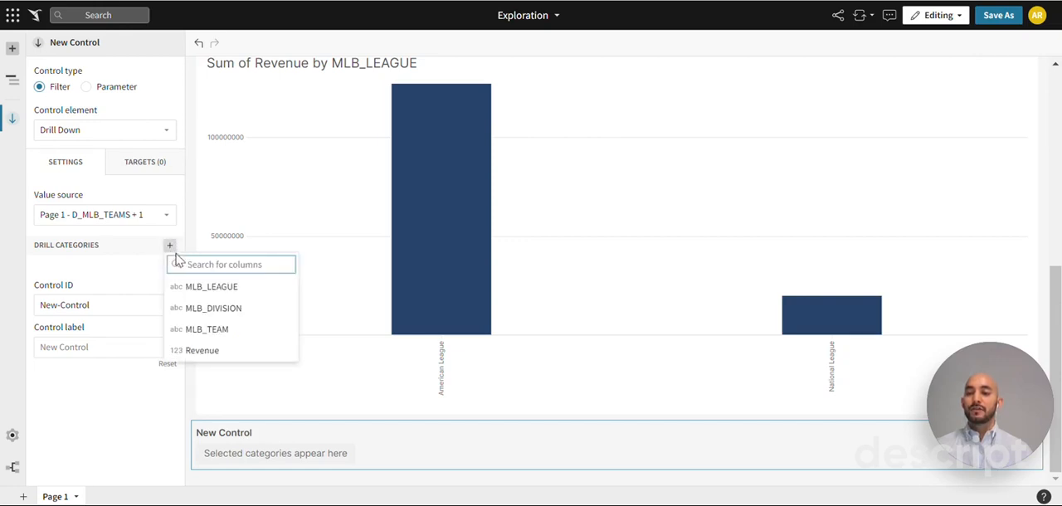
{"action": "left_click", "coordinate": [212, 285]}
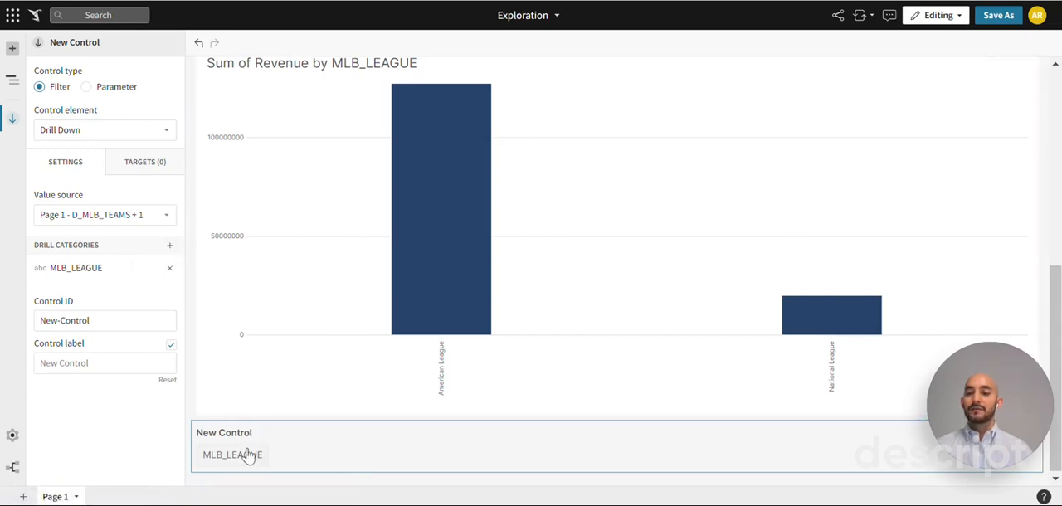
{"action": "mouse_move", "coordinate": [170, 246]}
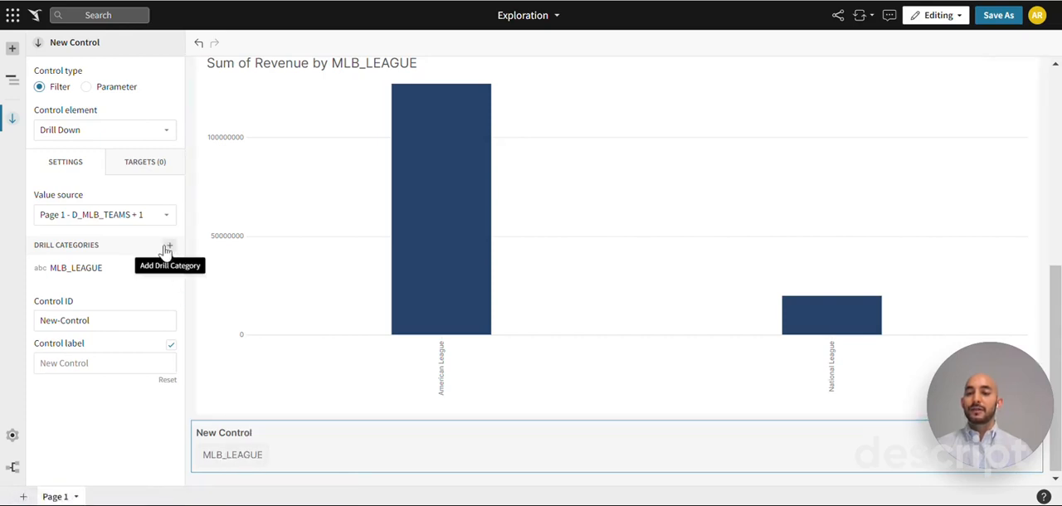
{"action": "left_click", "coordinate": [169, 246]}
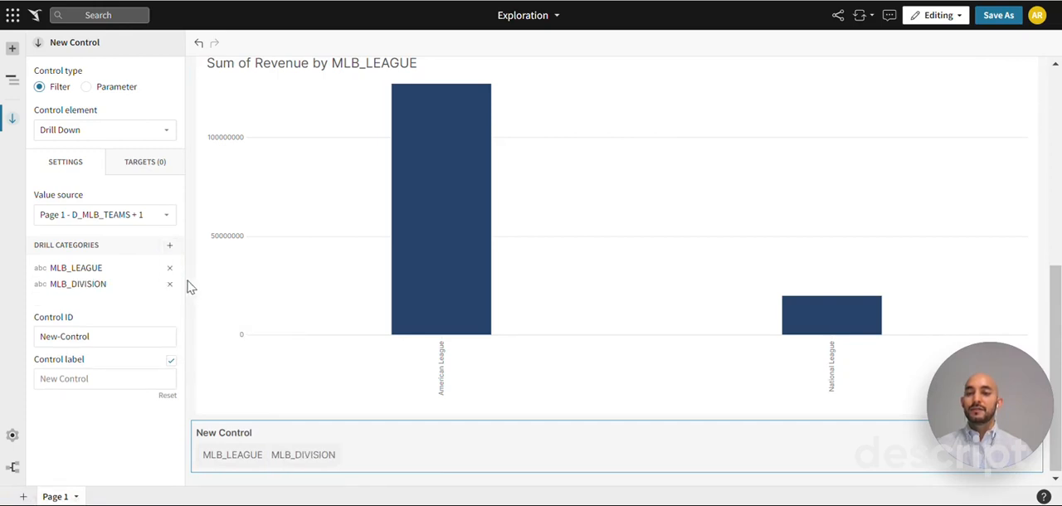
{"action": "left_click", "coordinate": [169, 245]}
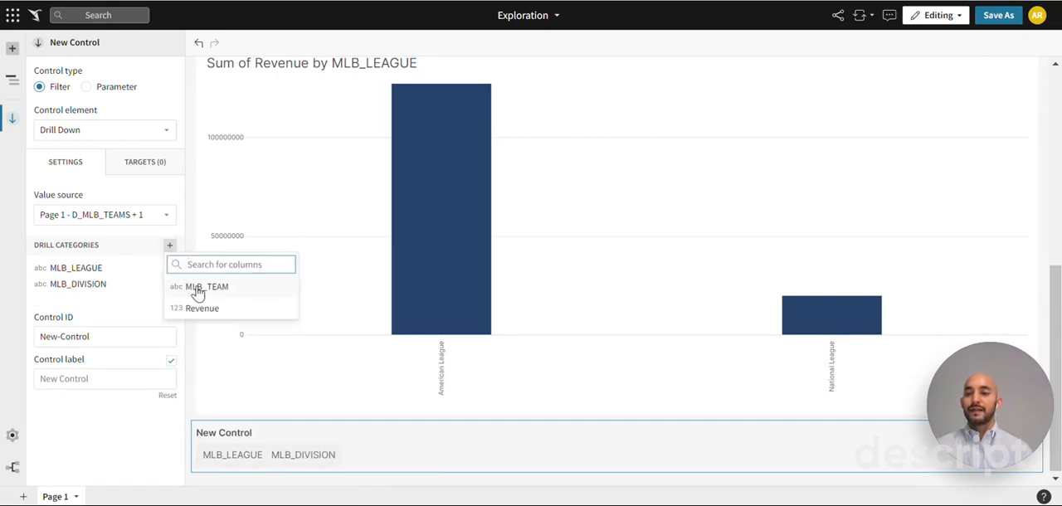
{"action": "left_click", "coordinate": [206, 286]}
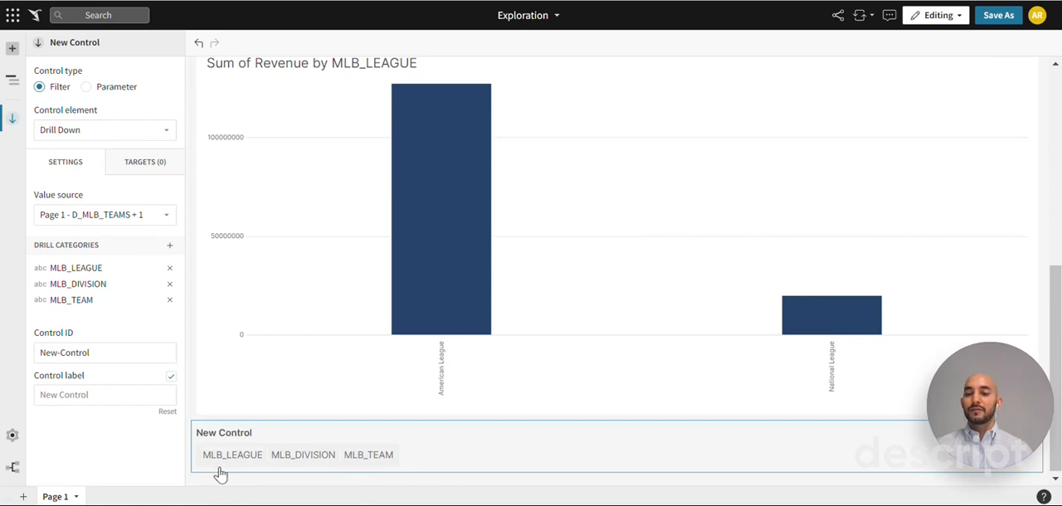
{"action": "mouse_move", "coordinate": [247, 447]}
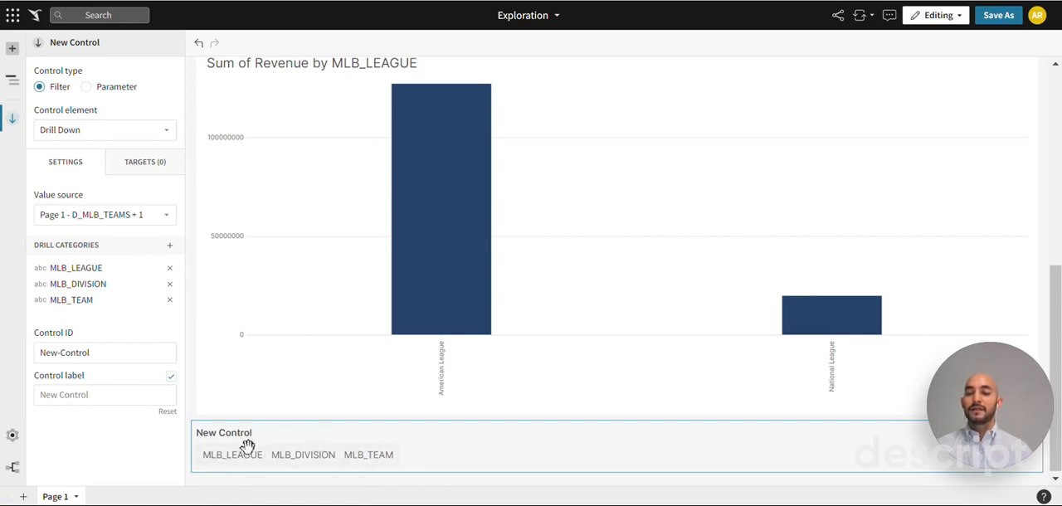
Set the control ID to MLB-Drill-Down so its label reads MLB Drill Down, leaving it at the league level
{"action": "left_click", "coordinate": [222, 431]}
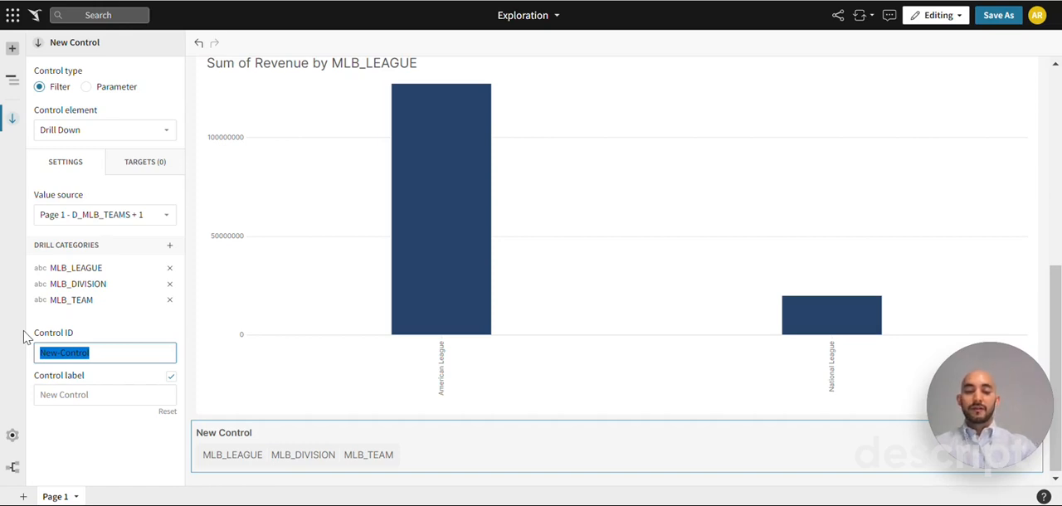
{"action": "type", "text": "MLB Drill Down"}
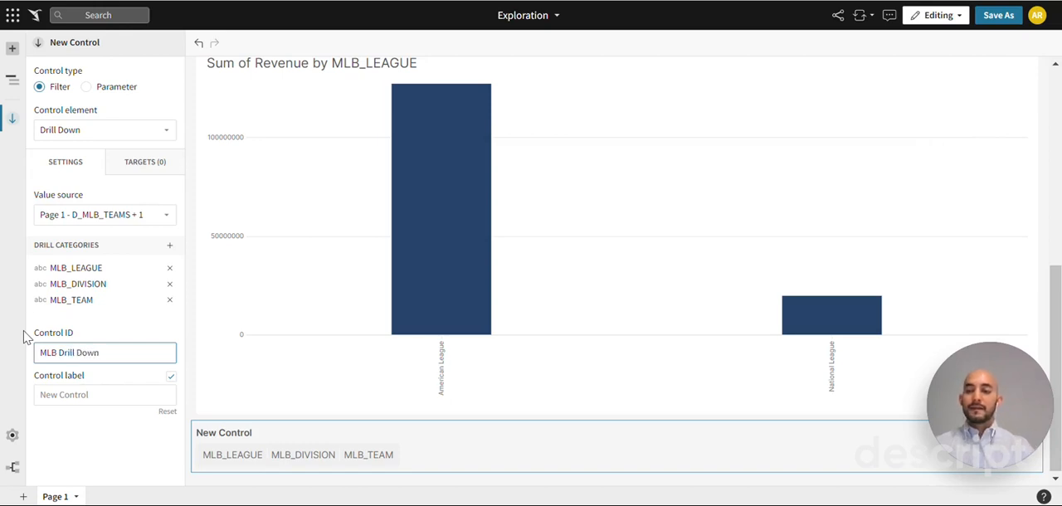
{"action": "type", "text": "MLB-Drill-Down"}
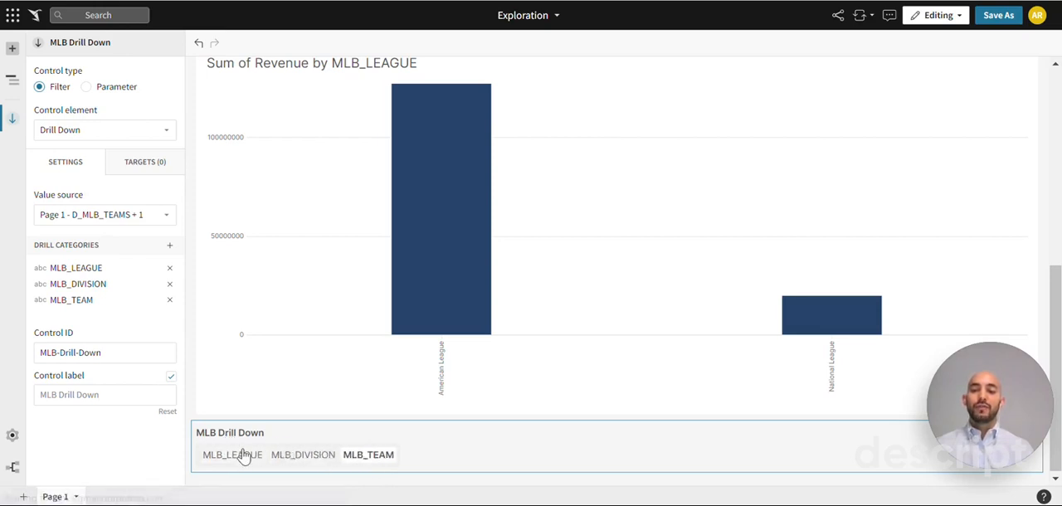
{"action": "left_click", "coordinate": [232, 455]}
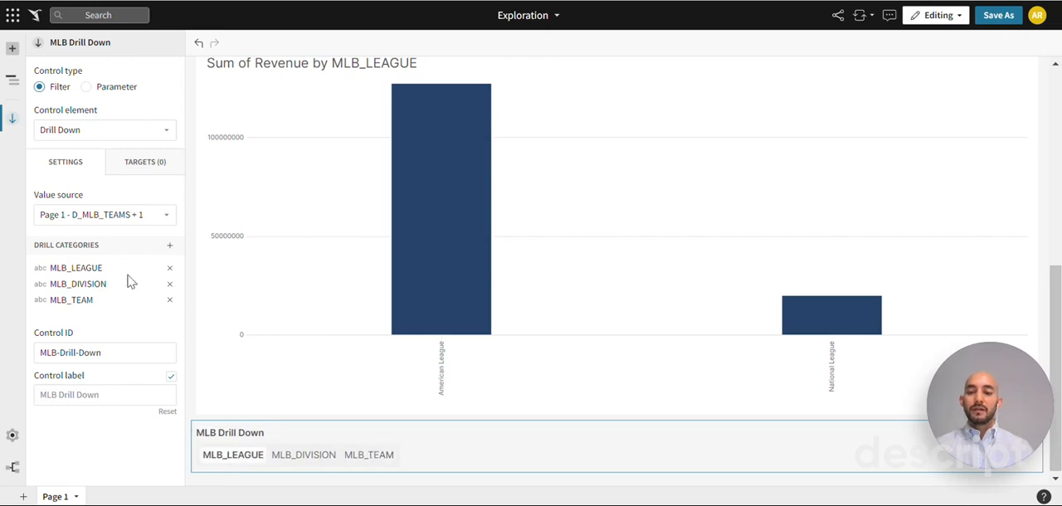
{"action": "mouse_move", "coordinate": [66, 163]}
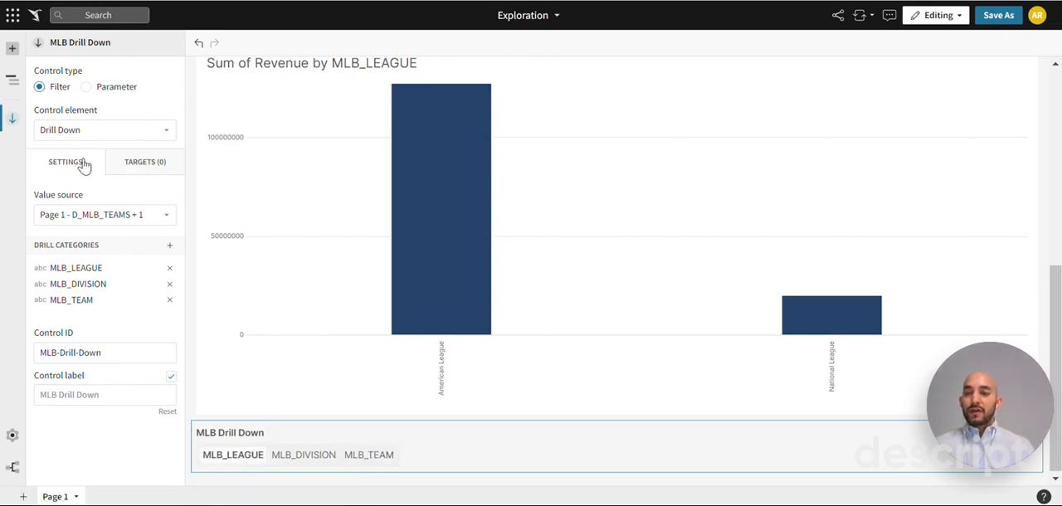
{"action": "mouse_move", "coordinate": [145, 163]}
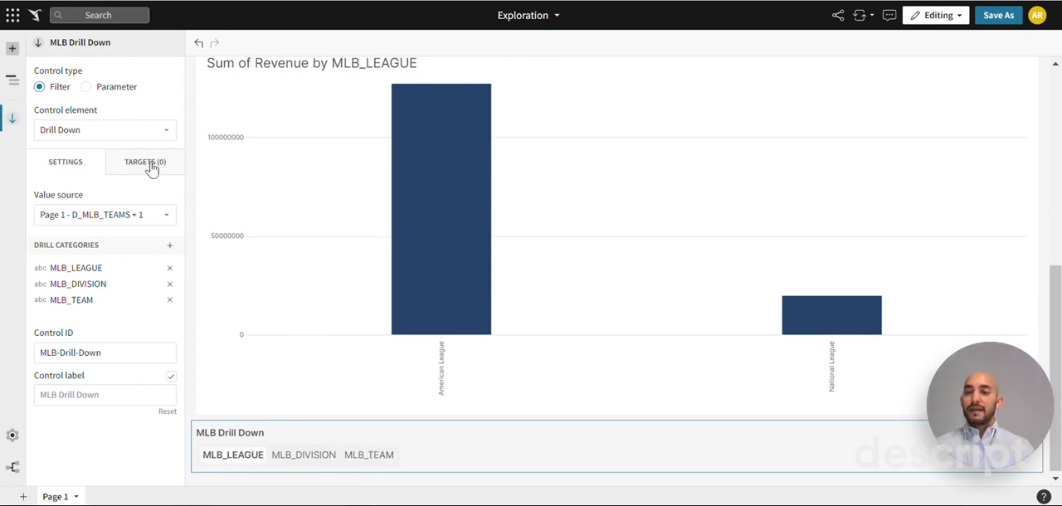
Target the Sum of Revenue by MLB_LEAGUE chart and confirm the MLB_LEAGUE, MLB_DIVISION, MLB_TEAM column mappings
{"action": "left_click", "coordinate": [145, 162]}
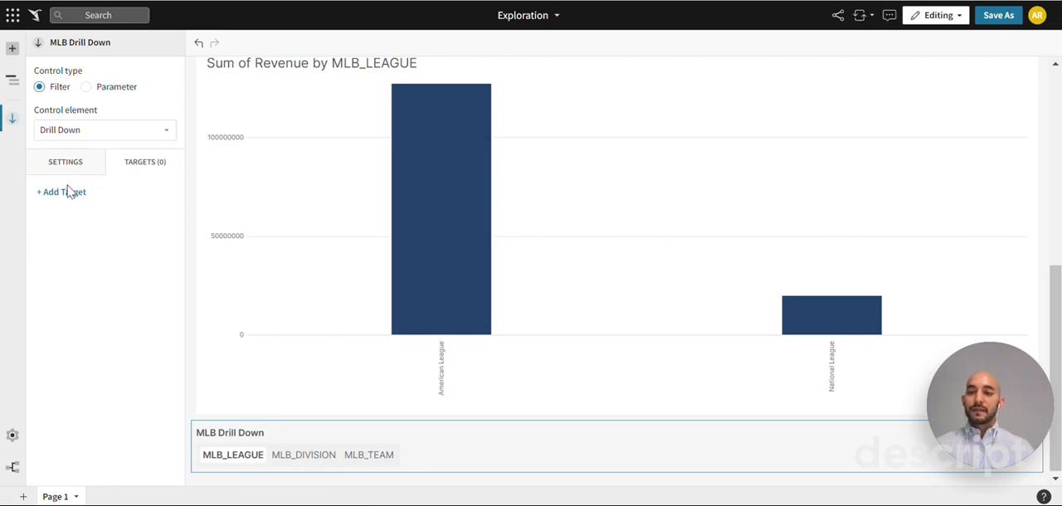
{"action": "left_click", "coordinate": [59, 193]}
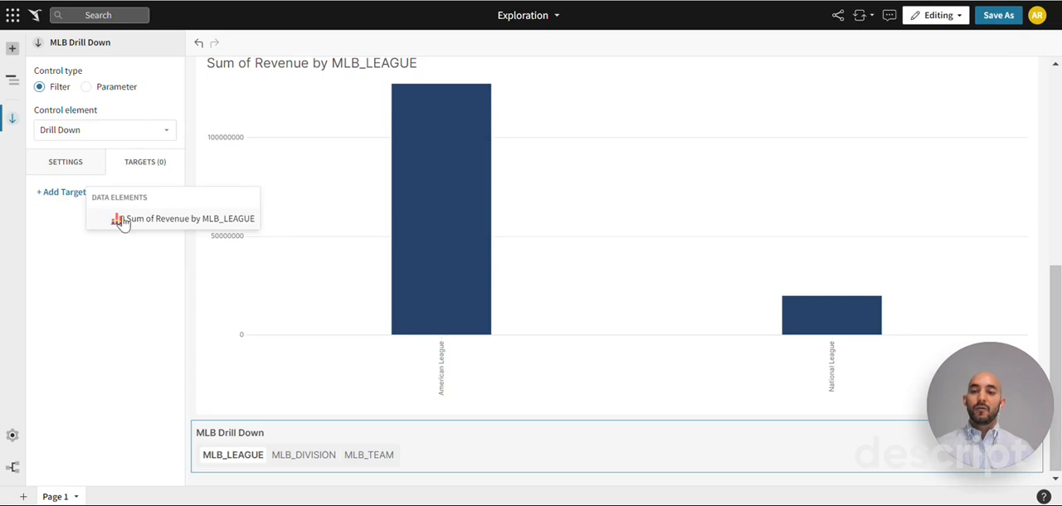
{"action": "mouse_move", "coordinate": [156, 224]}
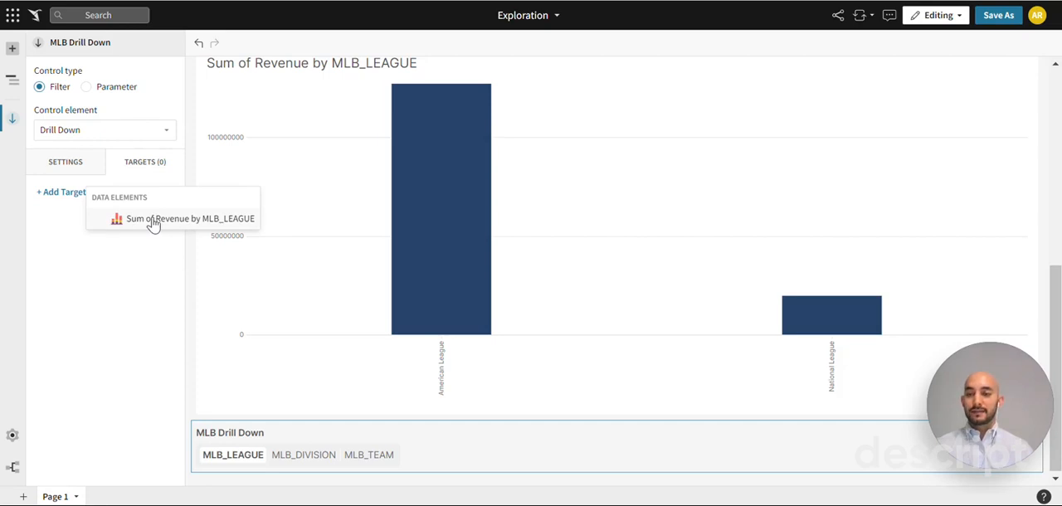
{"action": "left_click", "coordinate": [189, 219]}
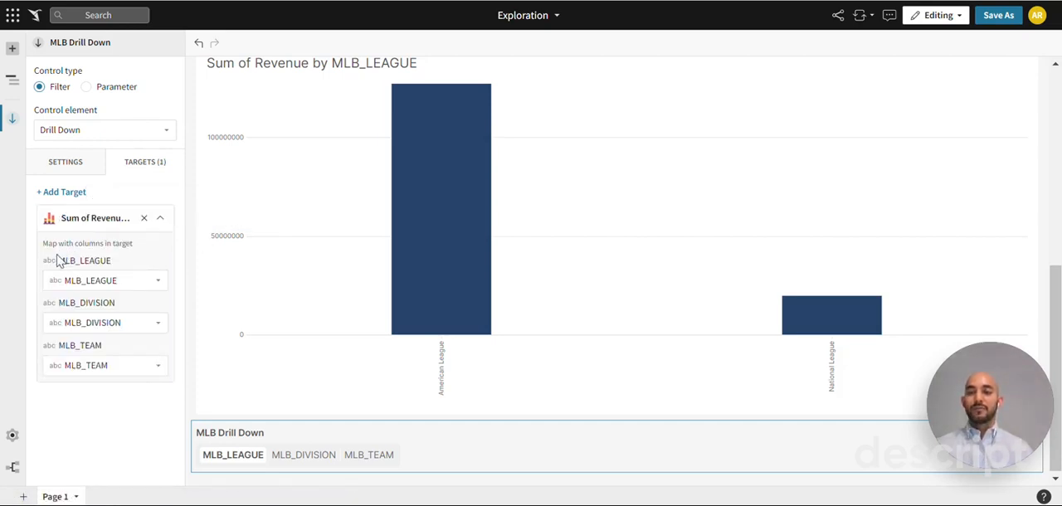
{"action": "mouse_move", "coordinate": [76, 247]}
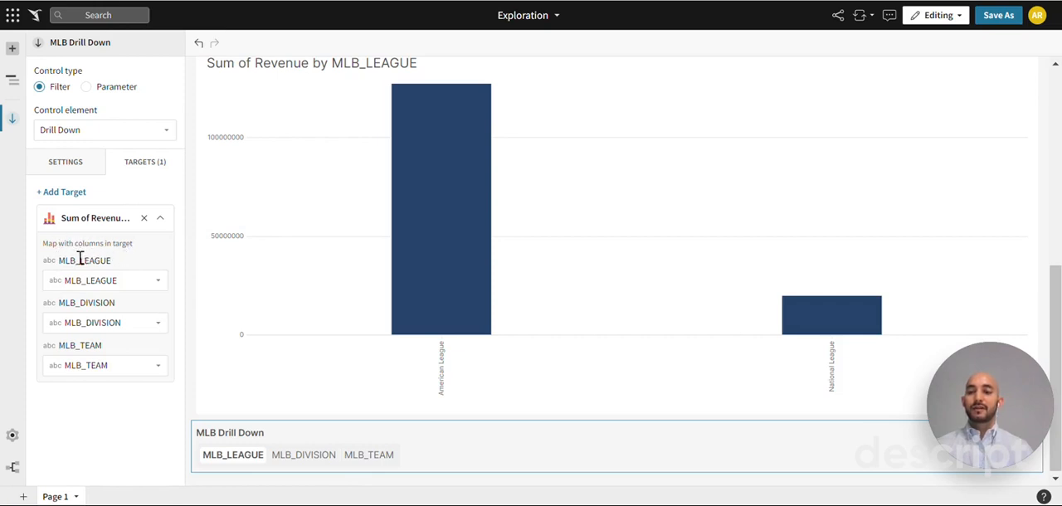
{"action": "mouse_move", "coordinate": [60, 167]}
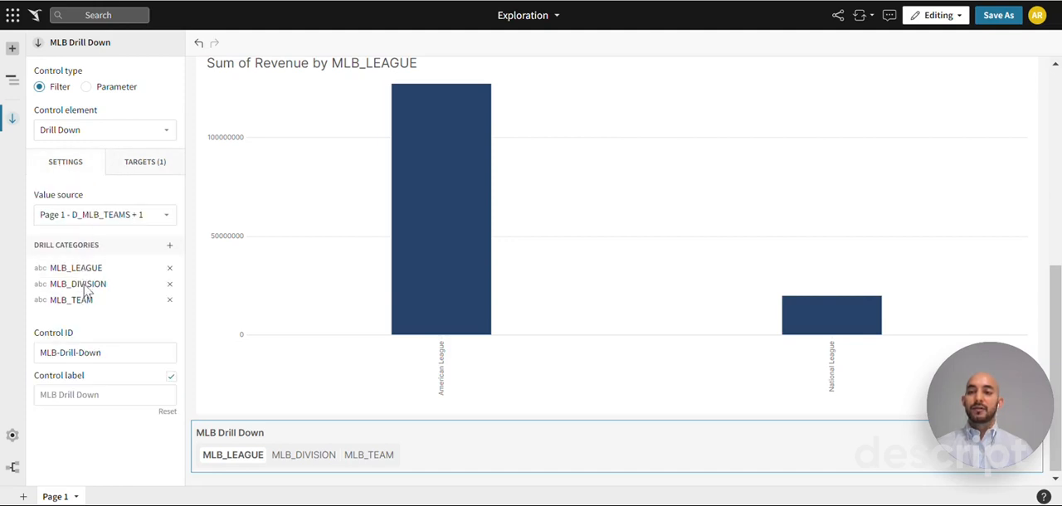
{"action": "left_click", "coordinate": [145, 162]}
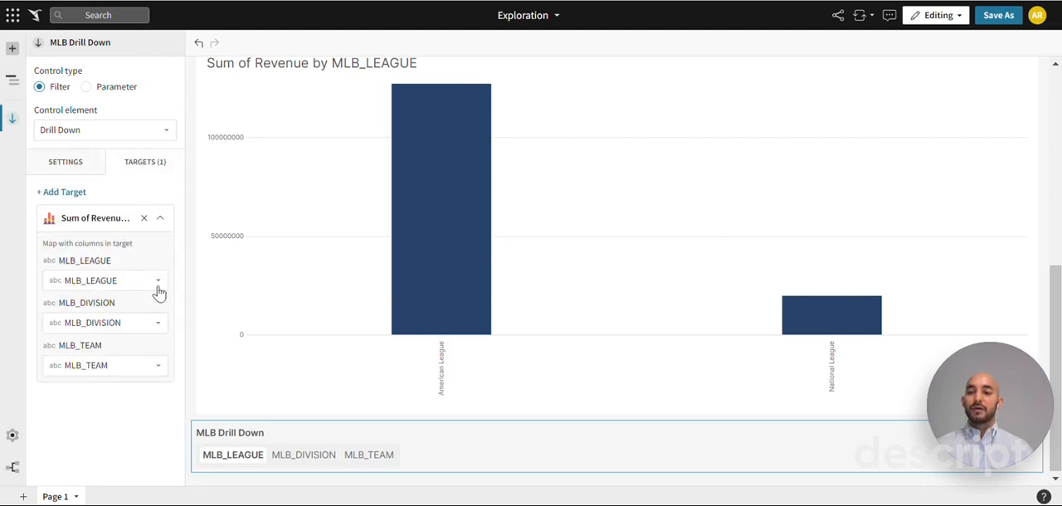
{"action": "left_click", "coordinate": [106, 279]}
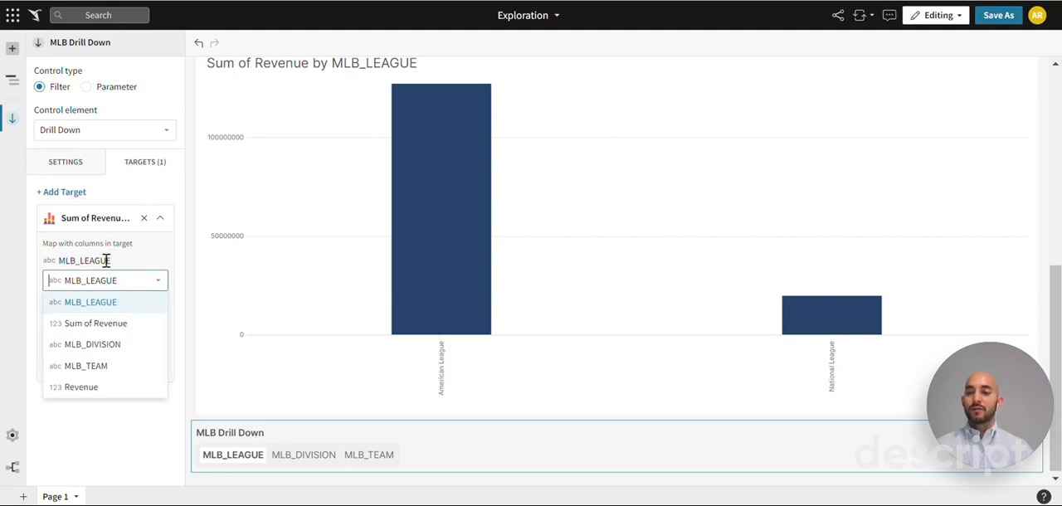
{"action": "mouse_move", "coordinate": [159, 297]}
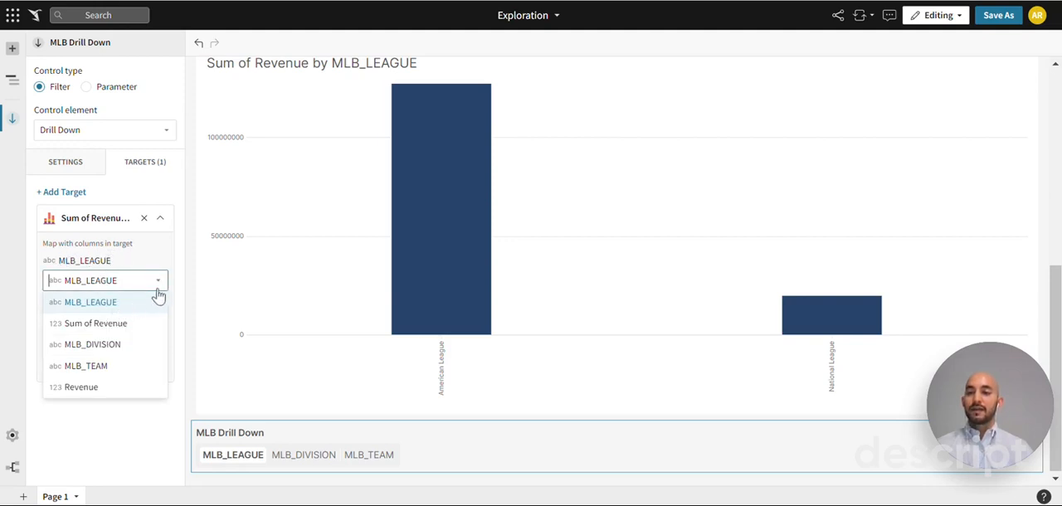
{"action": "left_click", "coordinate": [89, 302]}
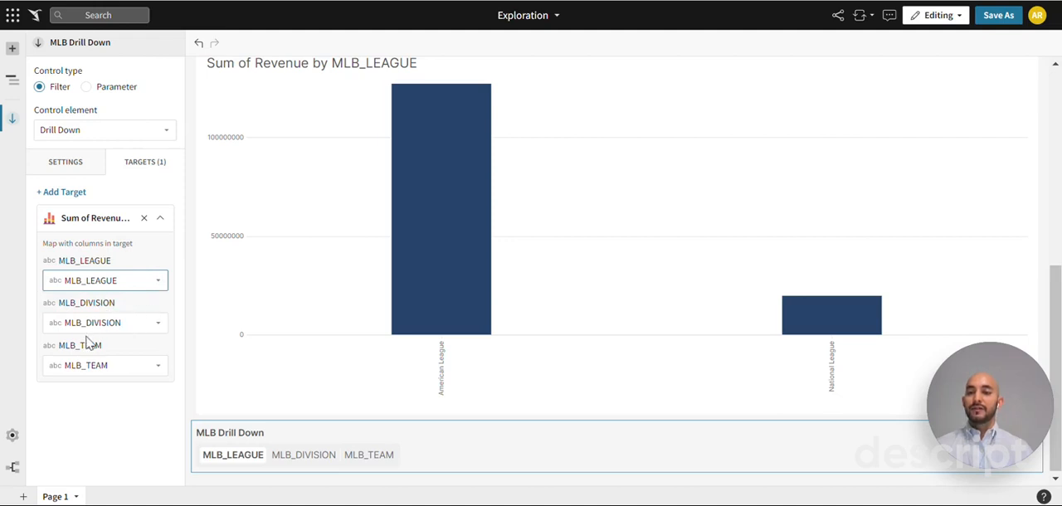
{"action": "mouse_move", "coordinate": [113, 419]}
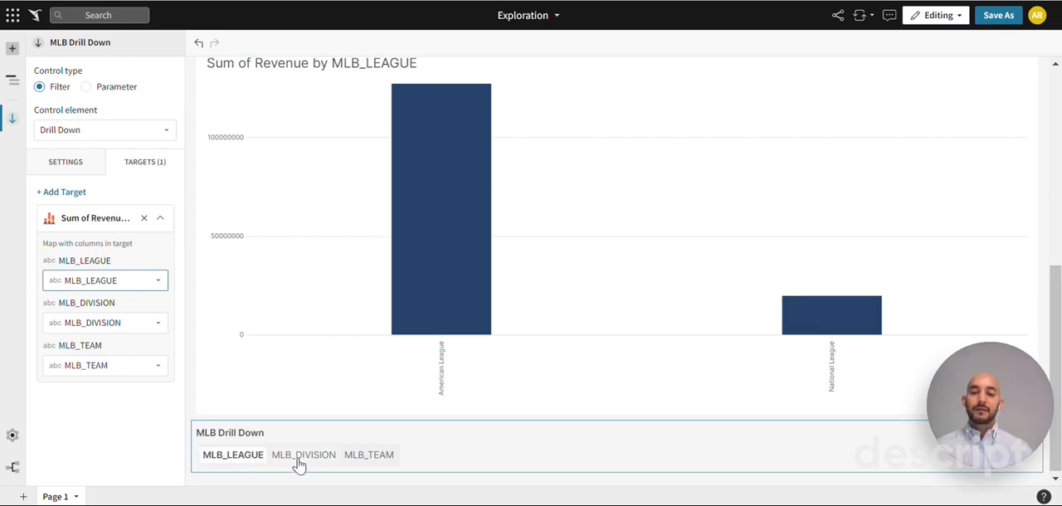
Drill the revenue chart to MLB_DIVISION then MLB_TEAM, then select the chart for editing
{"action": "left_click", "coordinate": [302, 455]}
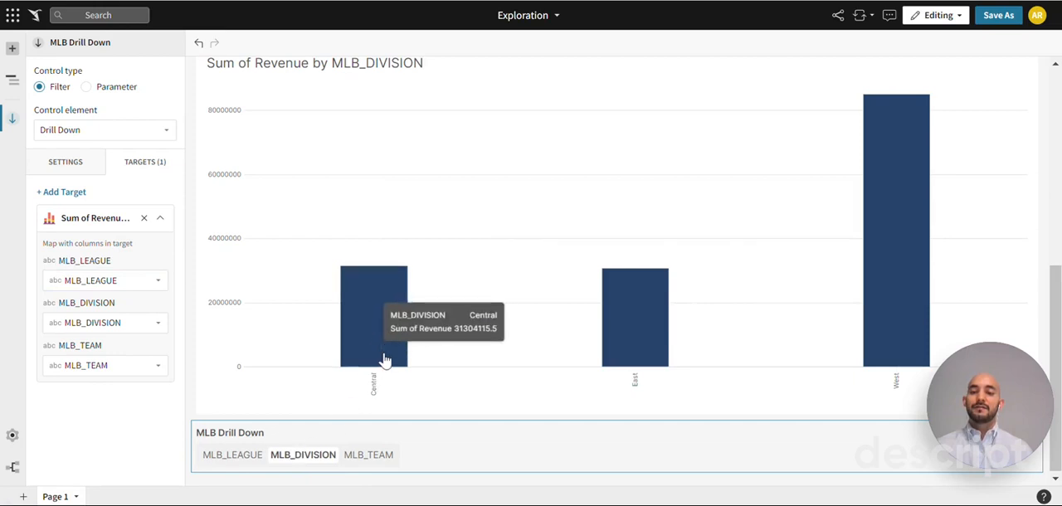
{"action": "mouse_move", "coordinate": [441, 405]}
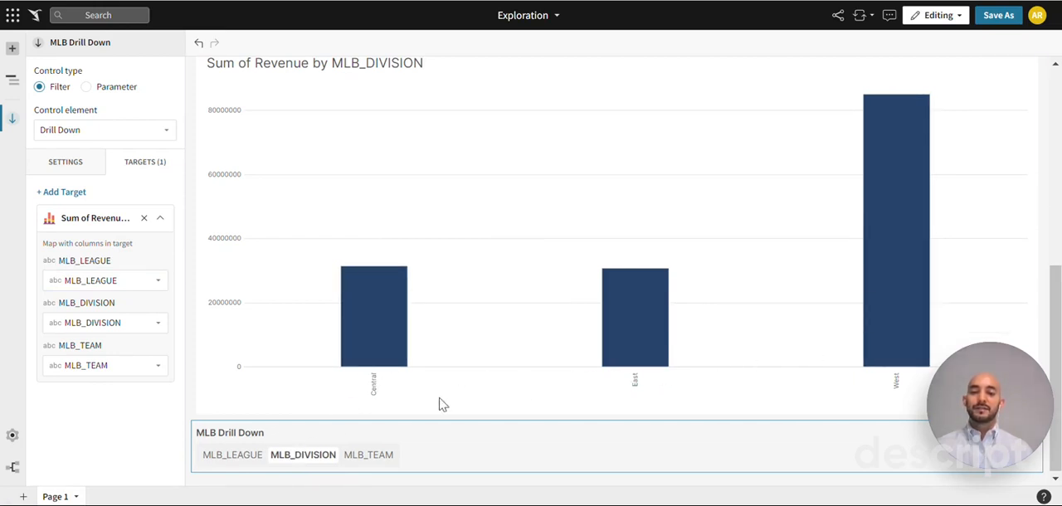
{"action": "left_click", "coordinate": [368, 455]}
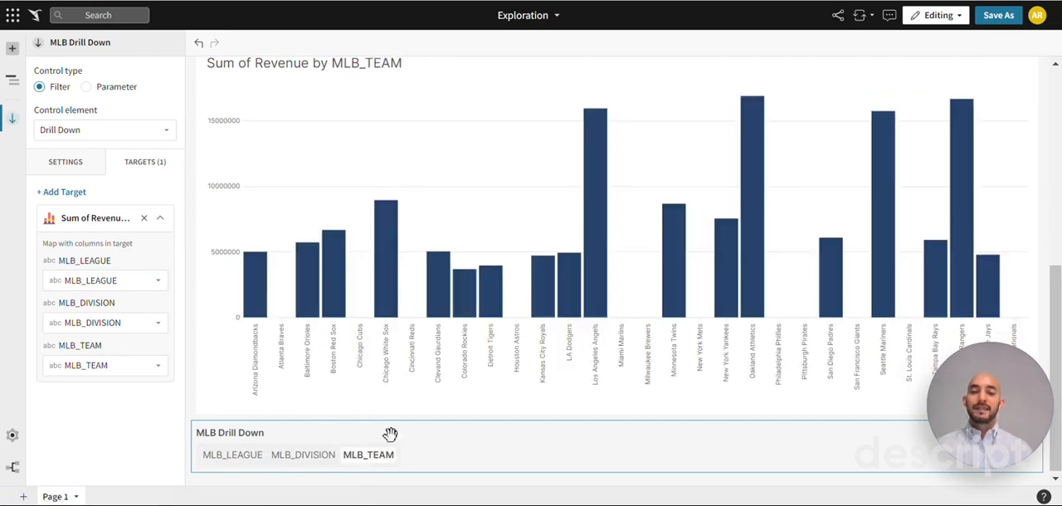
{"action": "mouse_move", "coordinate": [933, 302]}
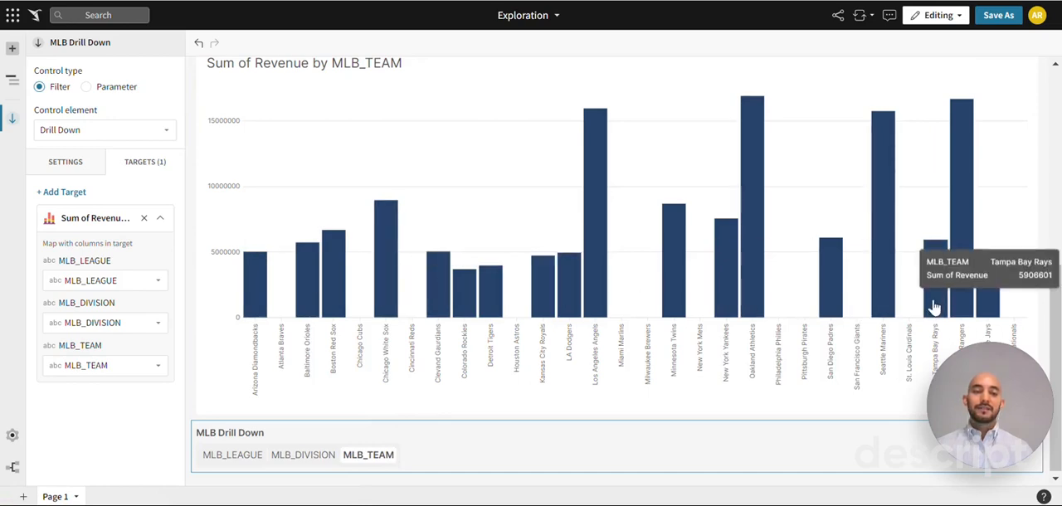
{"action": "mouse_move", "coordinate": [125, 461]}
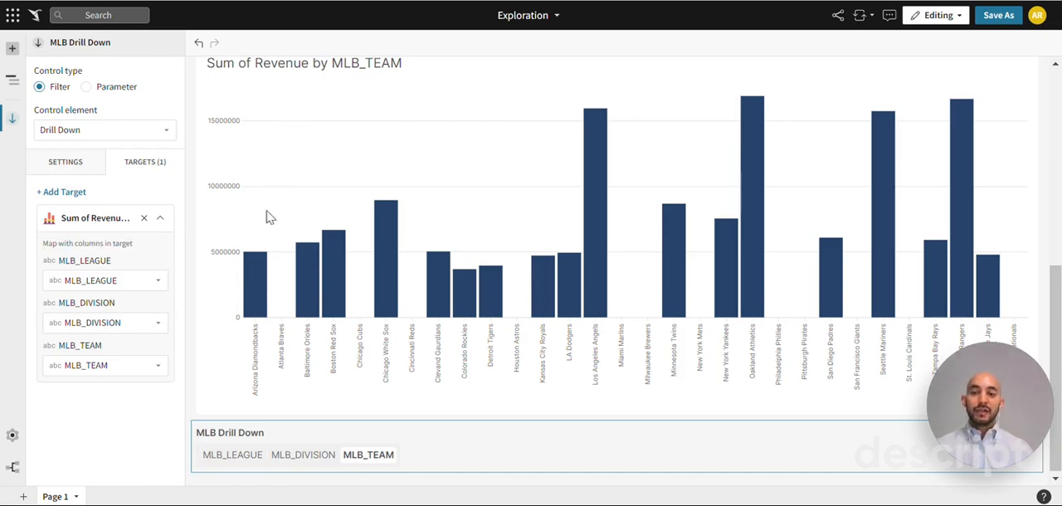
{"action": "left_click", "coordinate": [232, 455]}
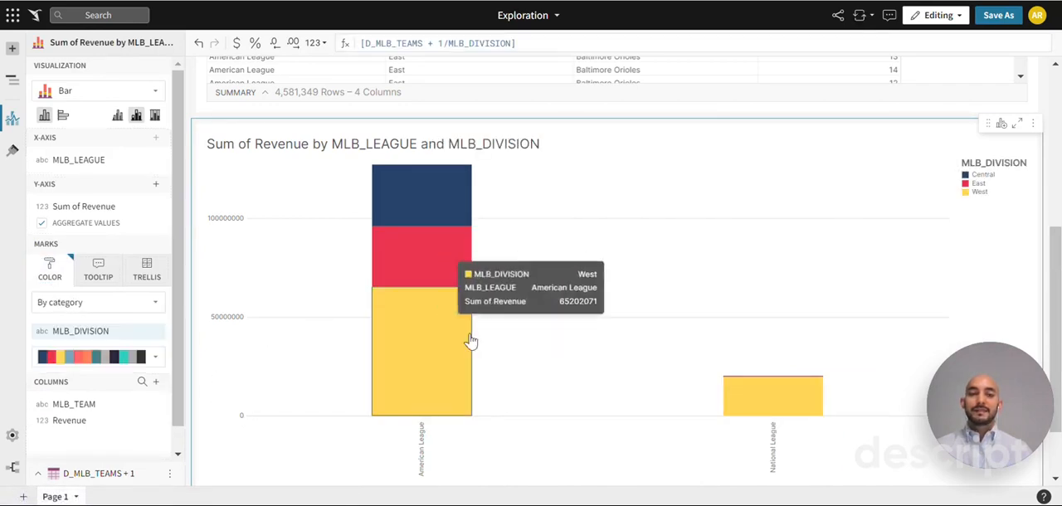
{"action": "mouse_move", "coordinate": [428, 344]}
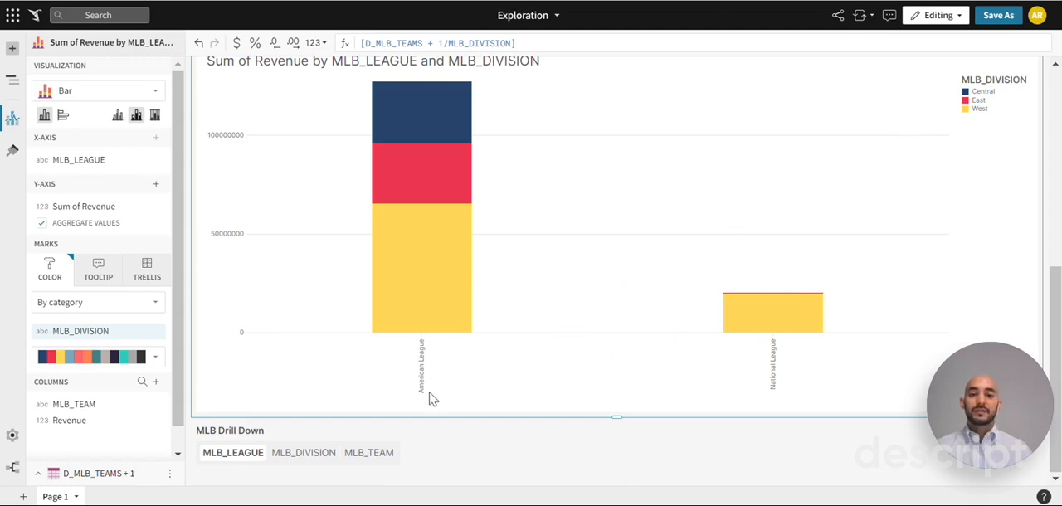
Drill the division-coloured chart down to MLB_DIVISION and then MLB_TEAM, keeping the division colours
{"action": "left_click", "coordinate": [302, 451]}
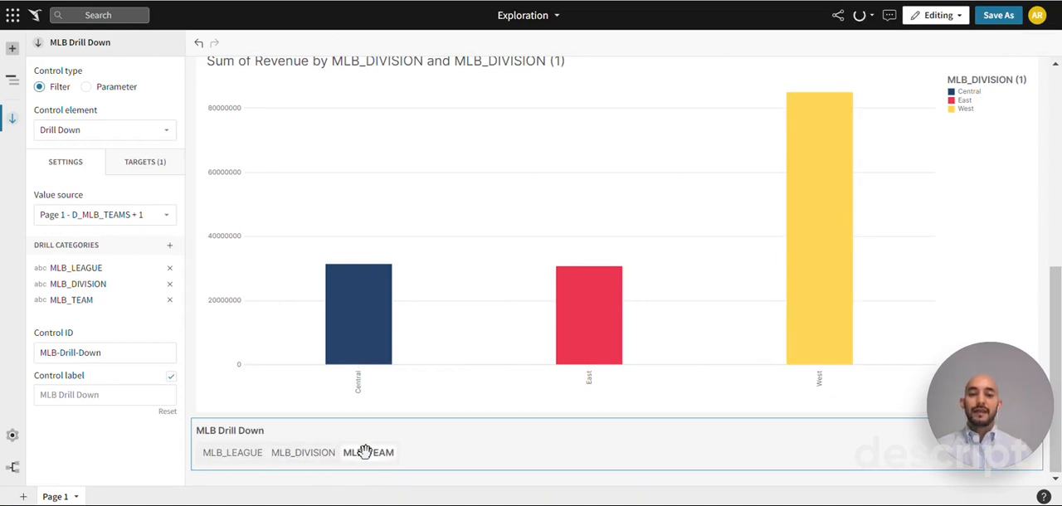
{"action": "left_click", "coordinate": [368, 451]}
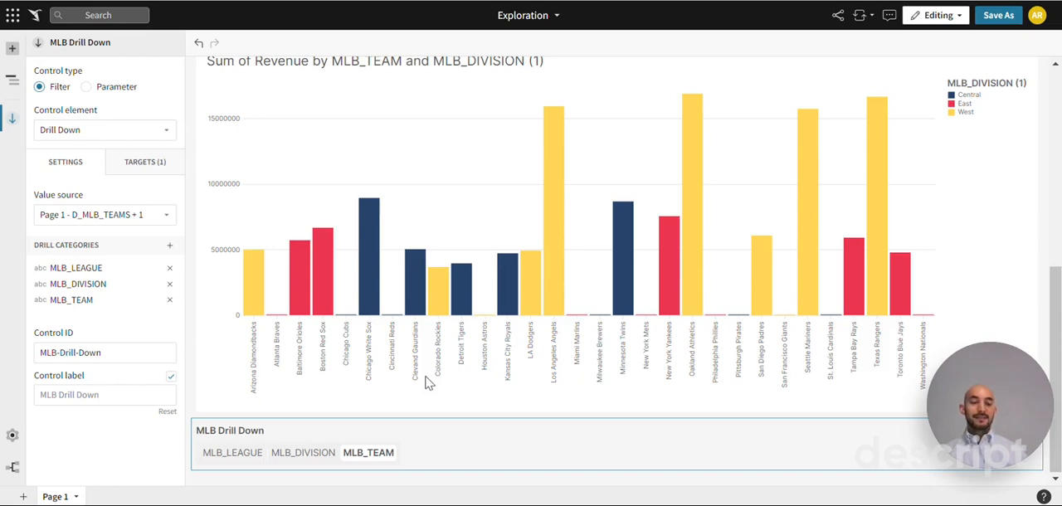
{"action": "mouse_move", "coordinate": [715, 319]}
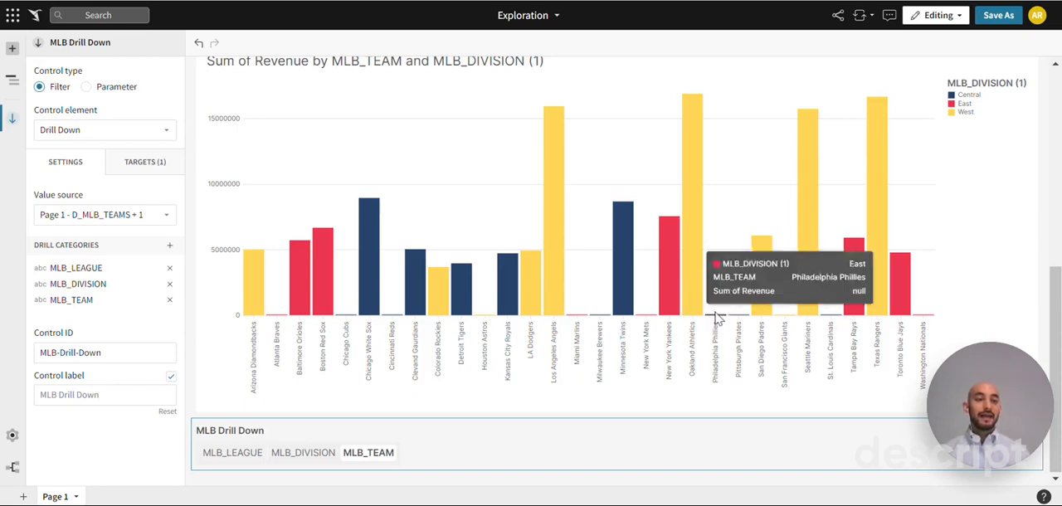
{"action": "mouse_move", "coordinate": [893, 285]}
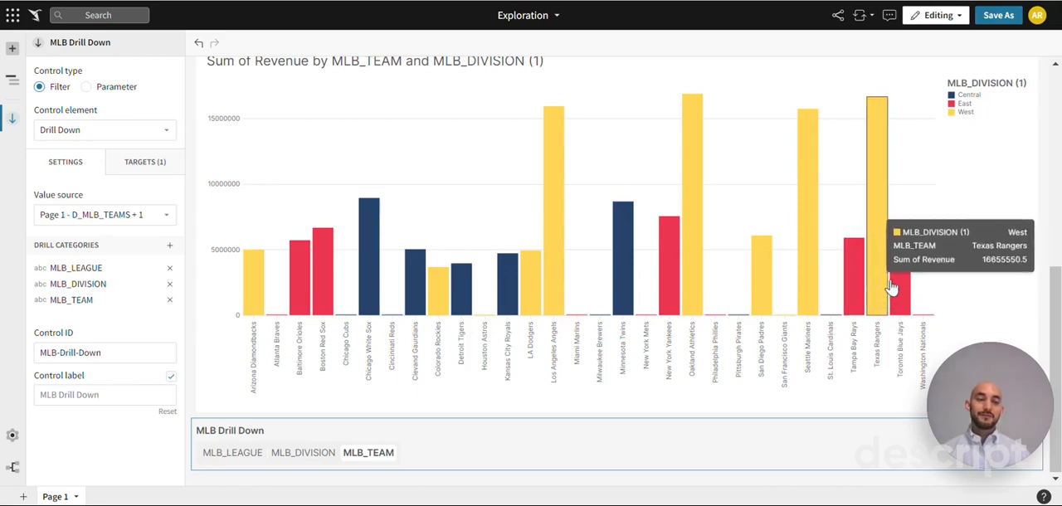